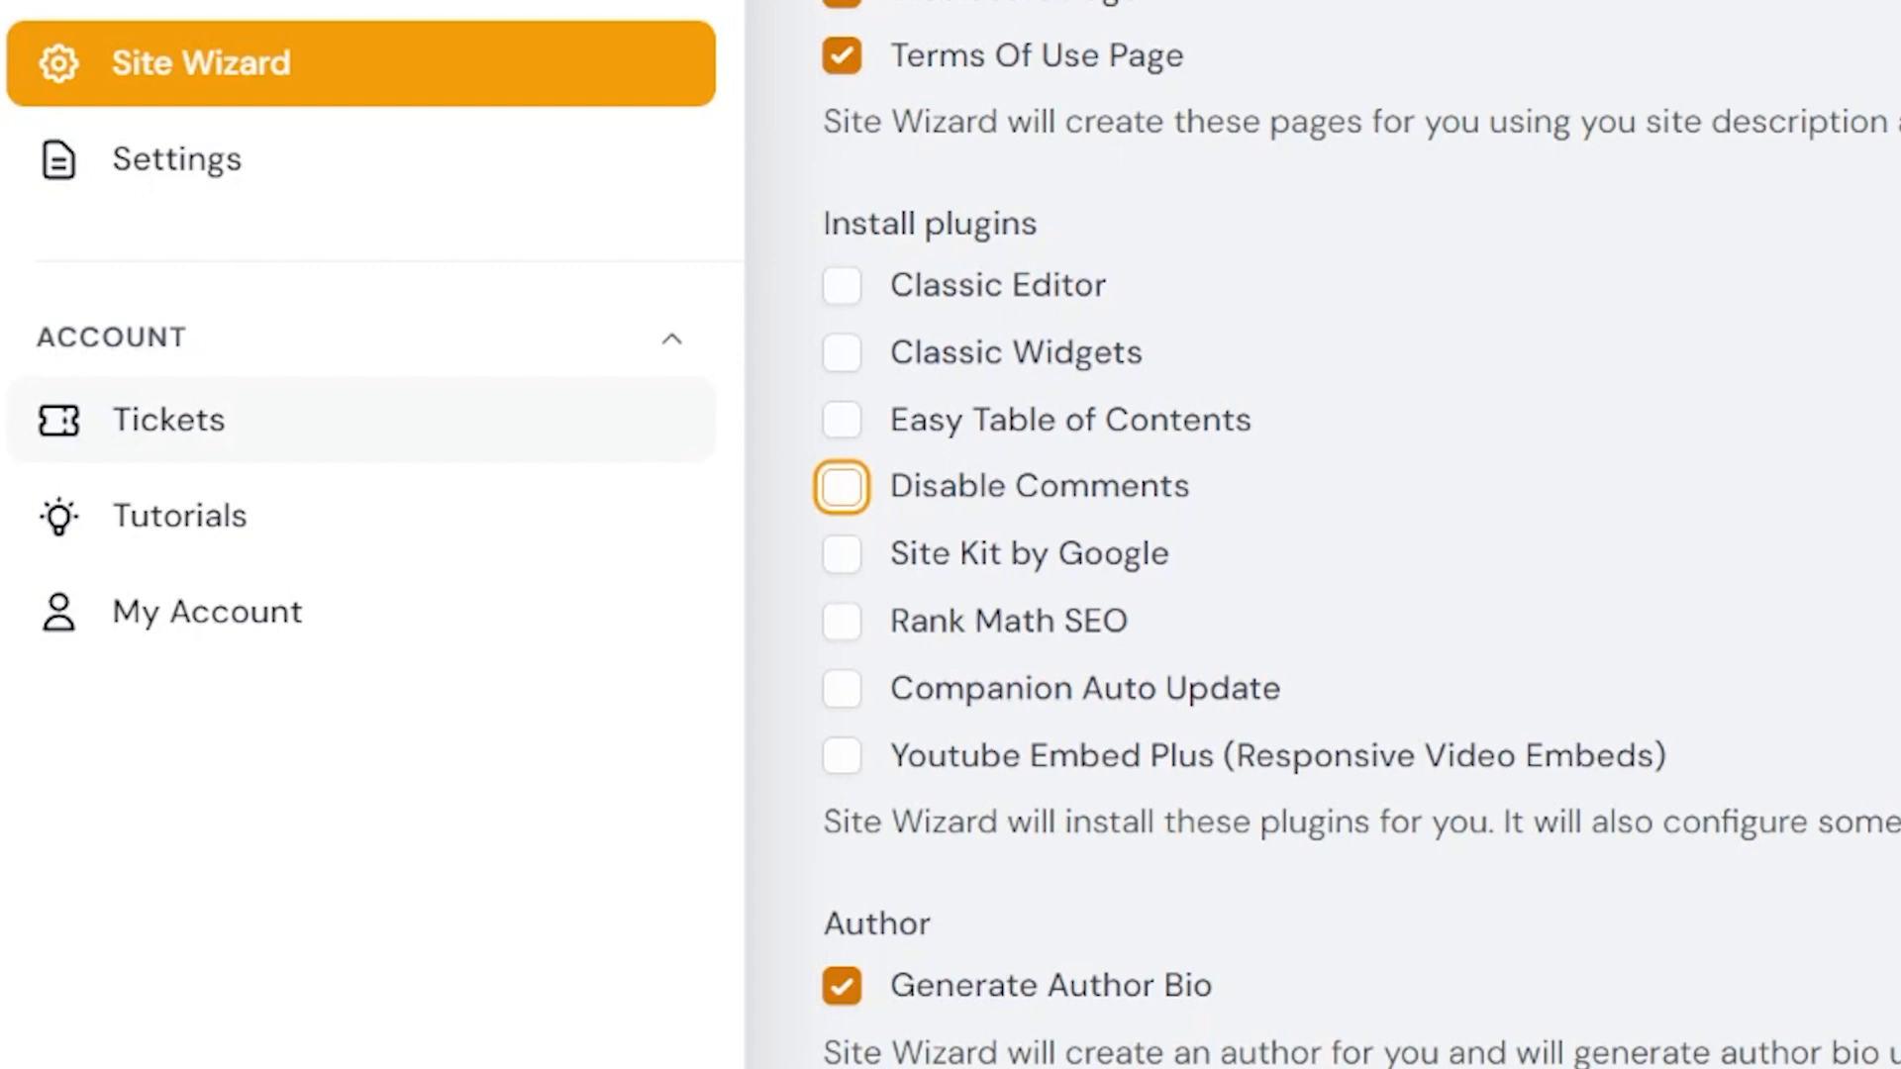
Open Classic Editor's WordPress.org plugin page and scroll through its description and screenshots
{"action": "left_click", "coordinate": [996, 285]}
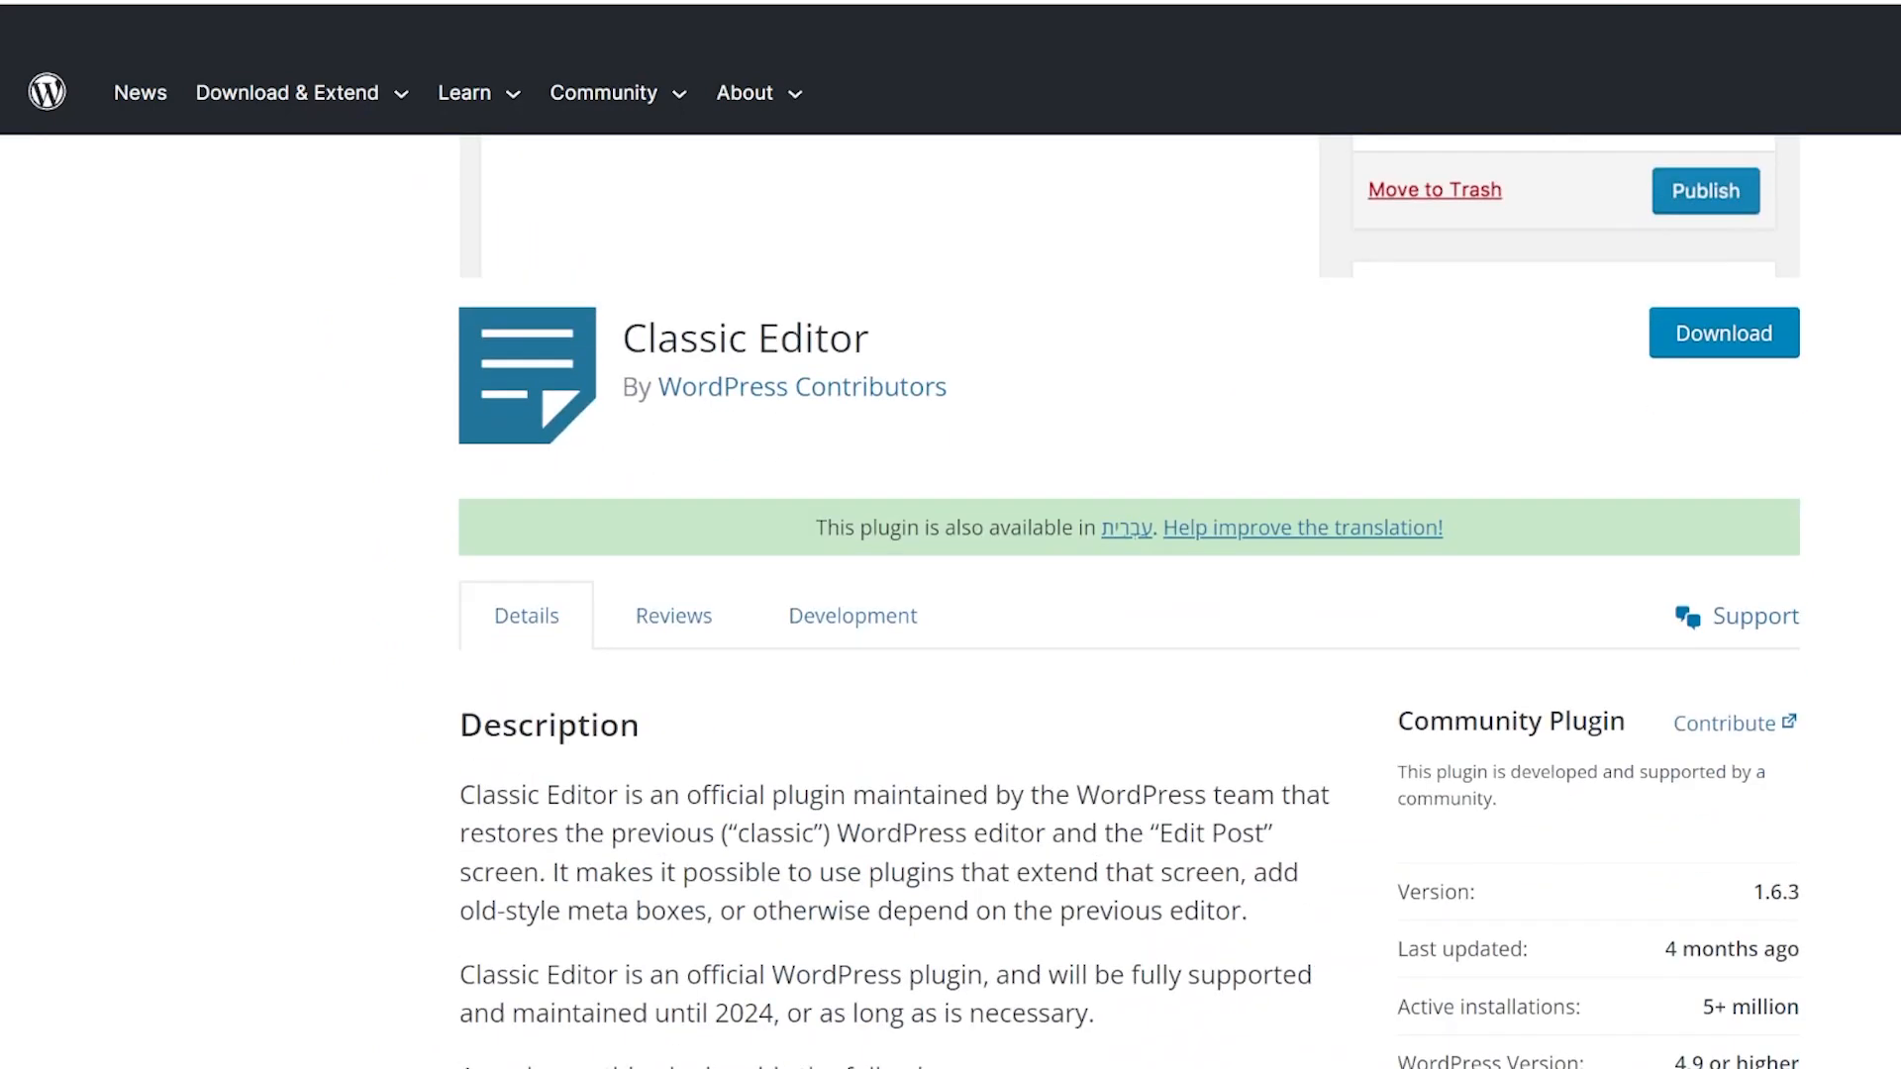
{"action": "scroll", "scroll_direction": "down", "scroll_amount": 3}
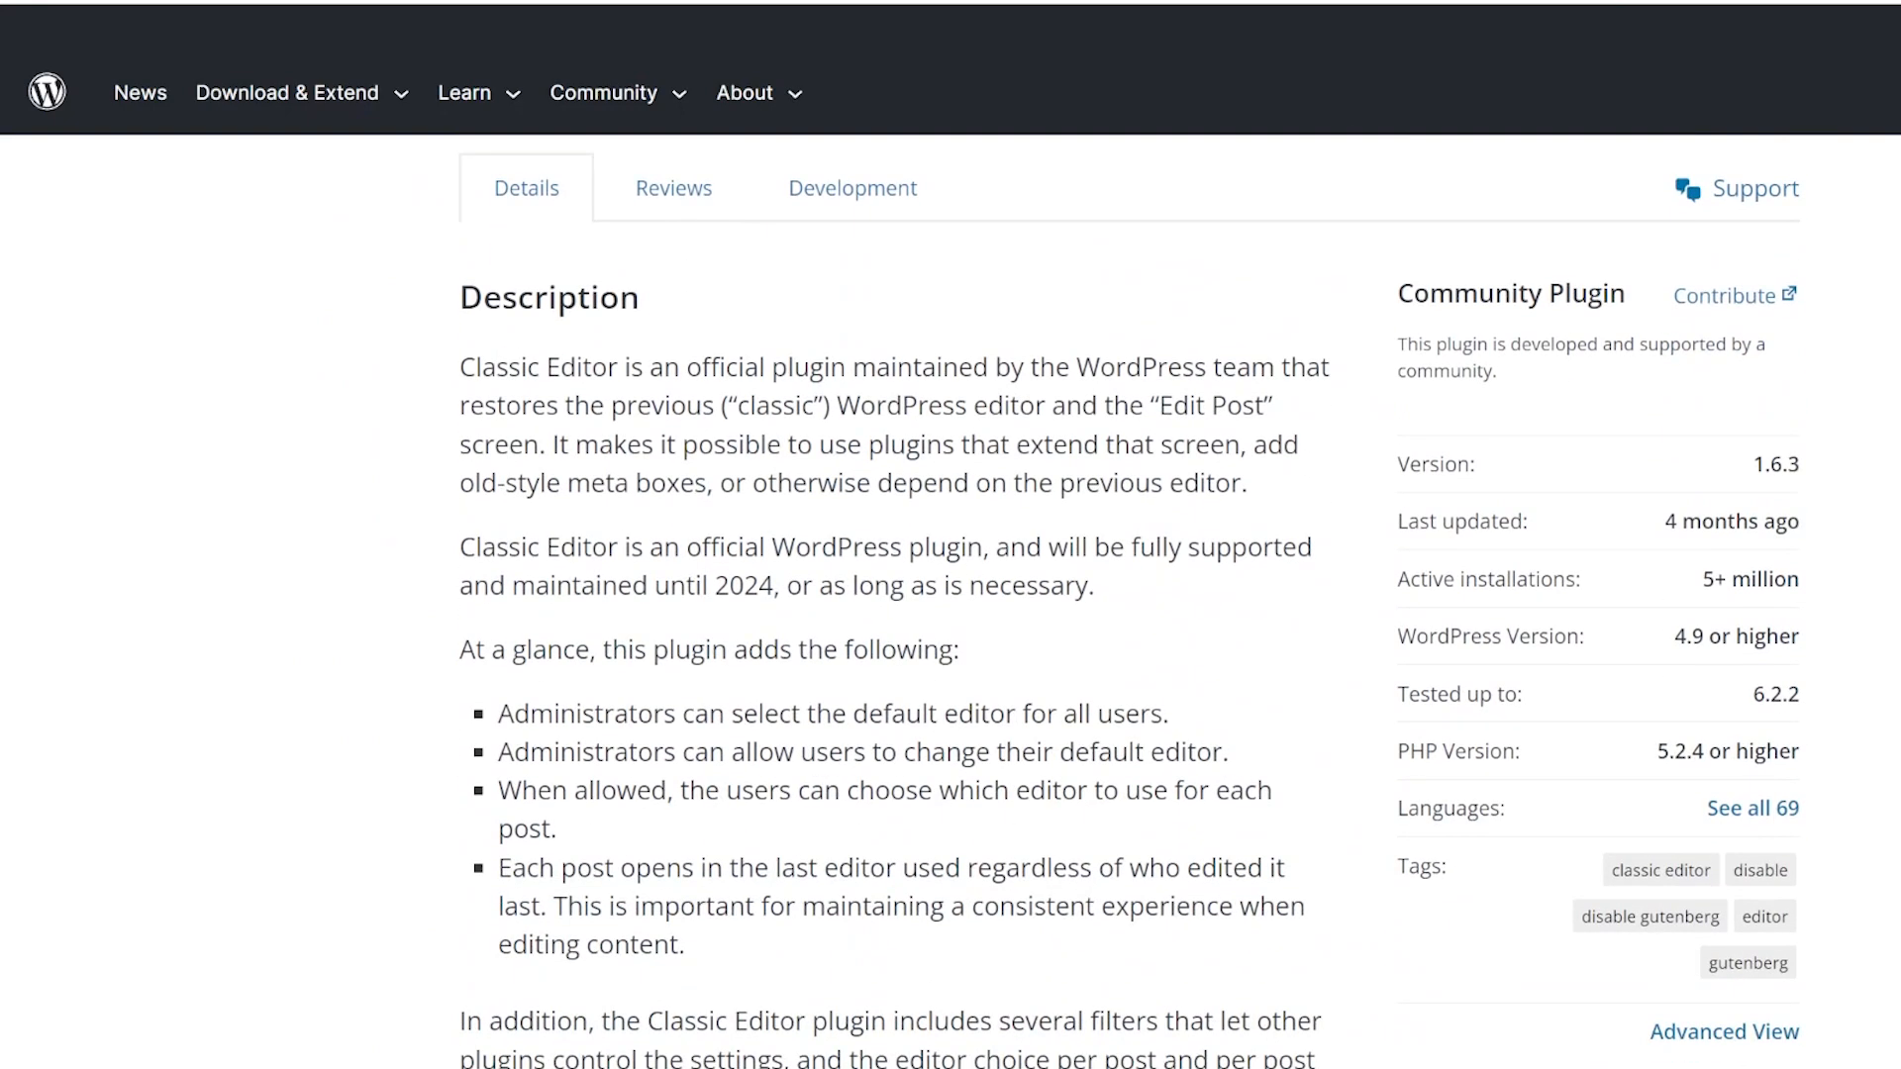
{"action": "scroll", "scroll_direction": "down", "scroll_amount": 3}
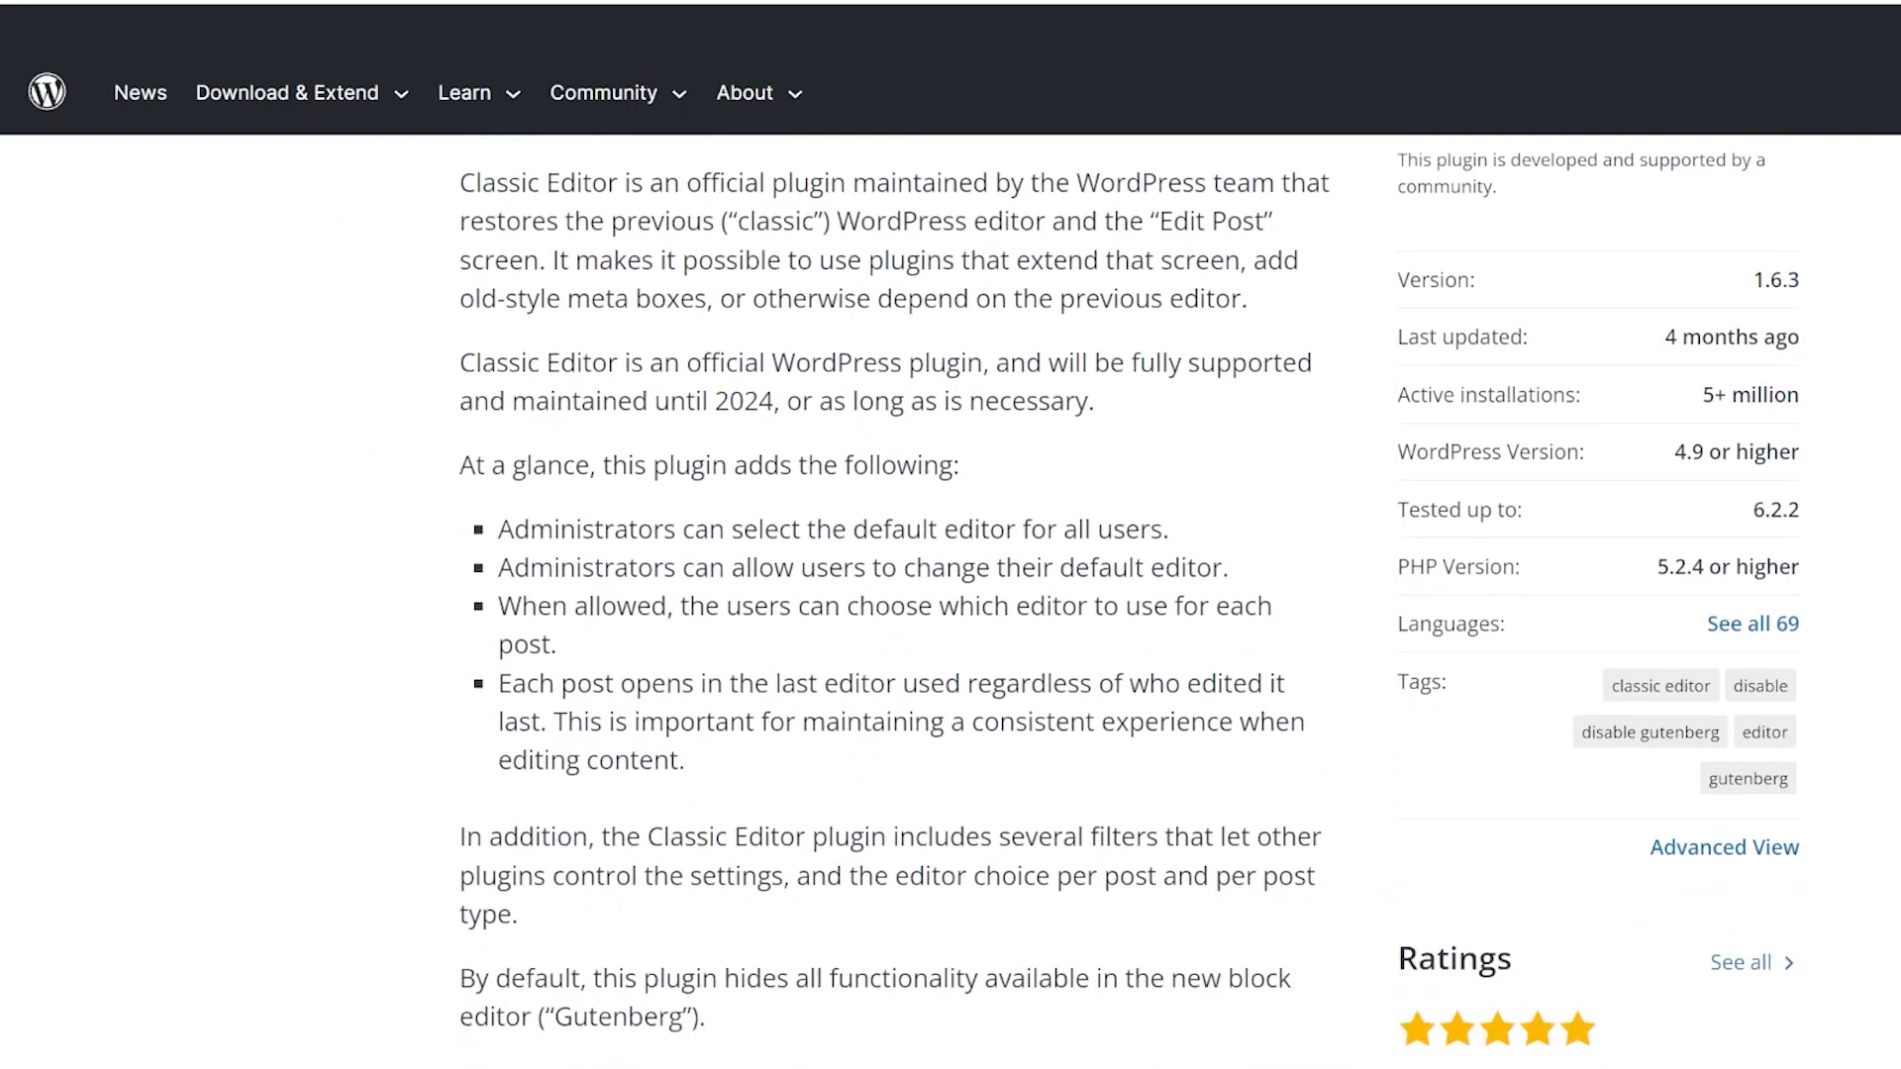
{"action": "scroll", "scroll_direction": "down", "scroll_amount": 3}
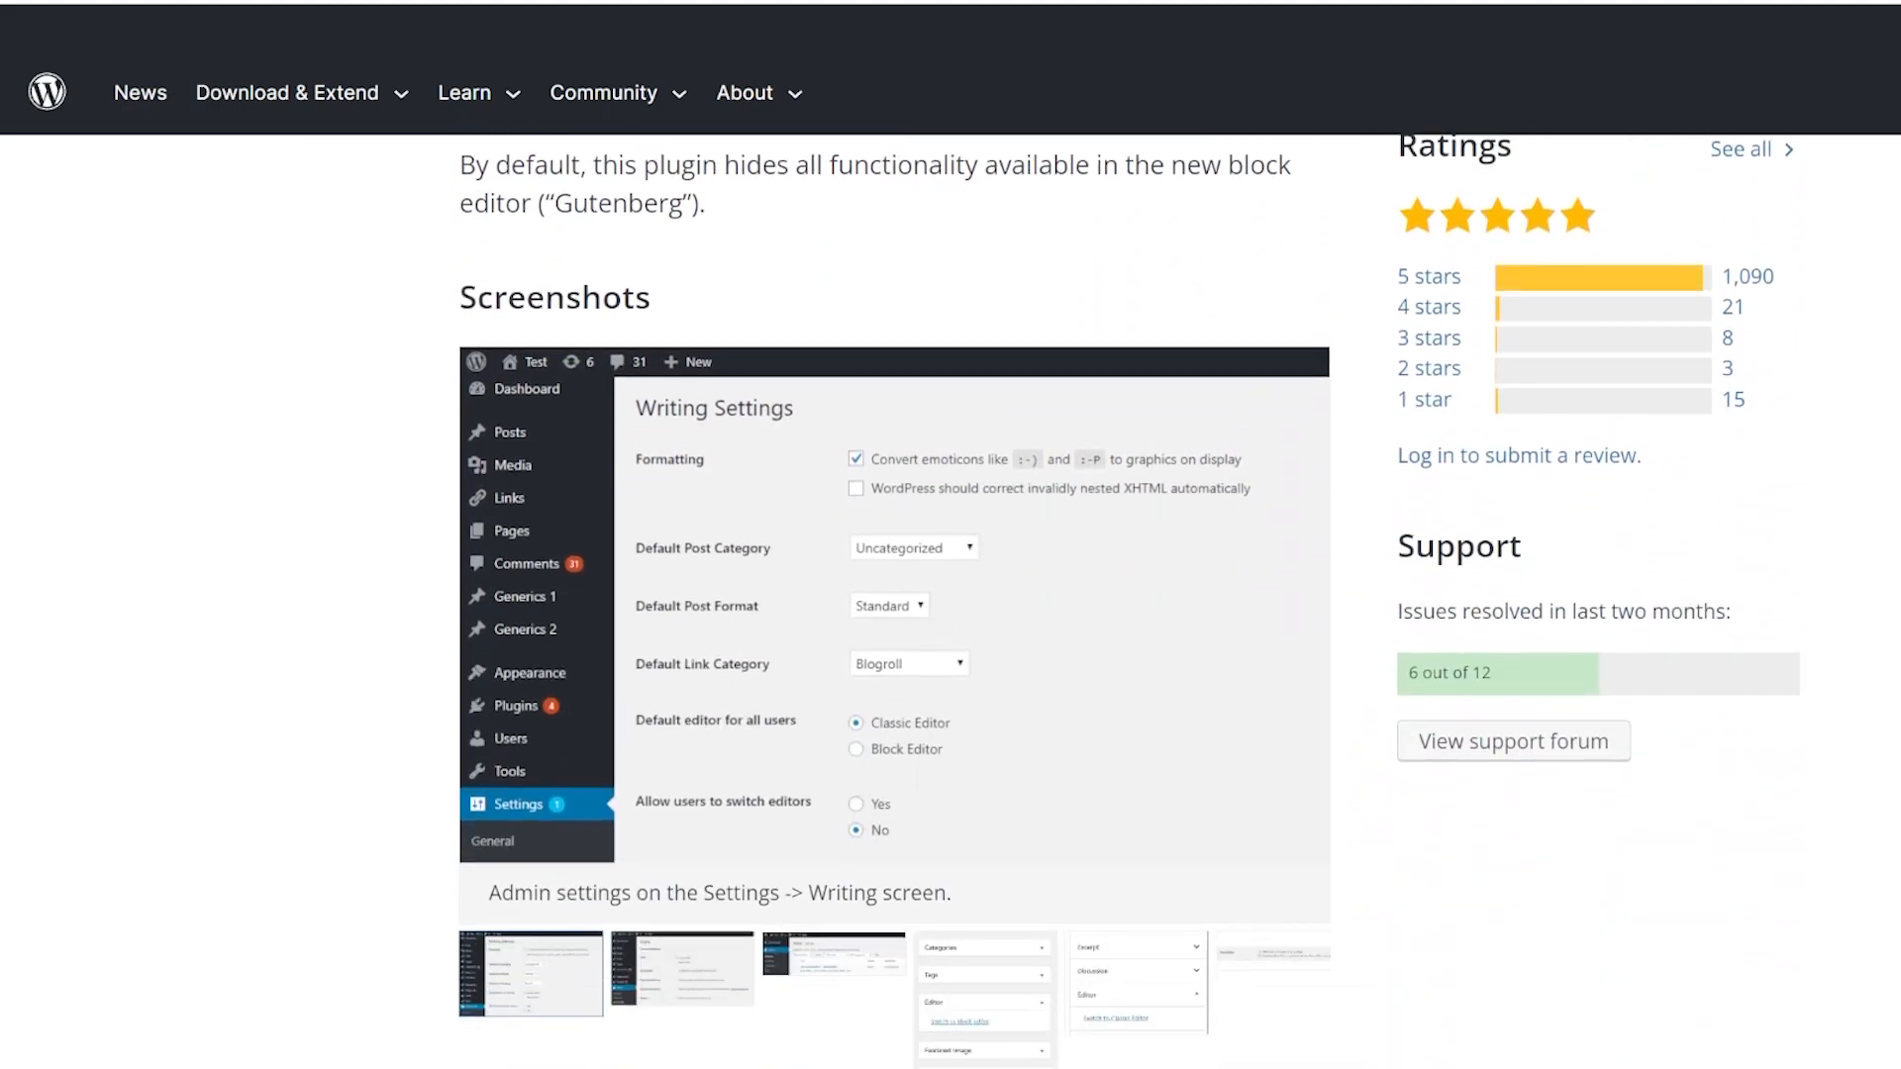
{"action": "scroll", "scroll_direction": "down", "scroll_amount": 3}
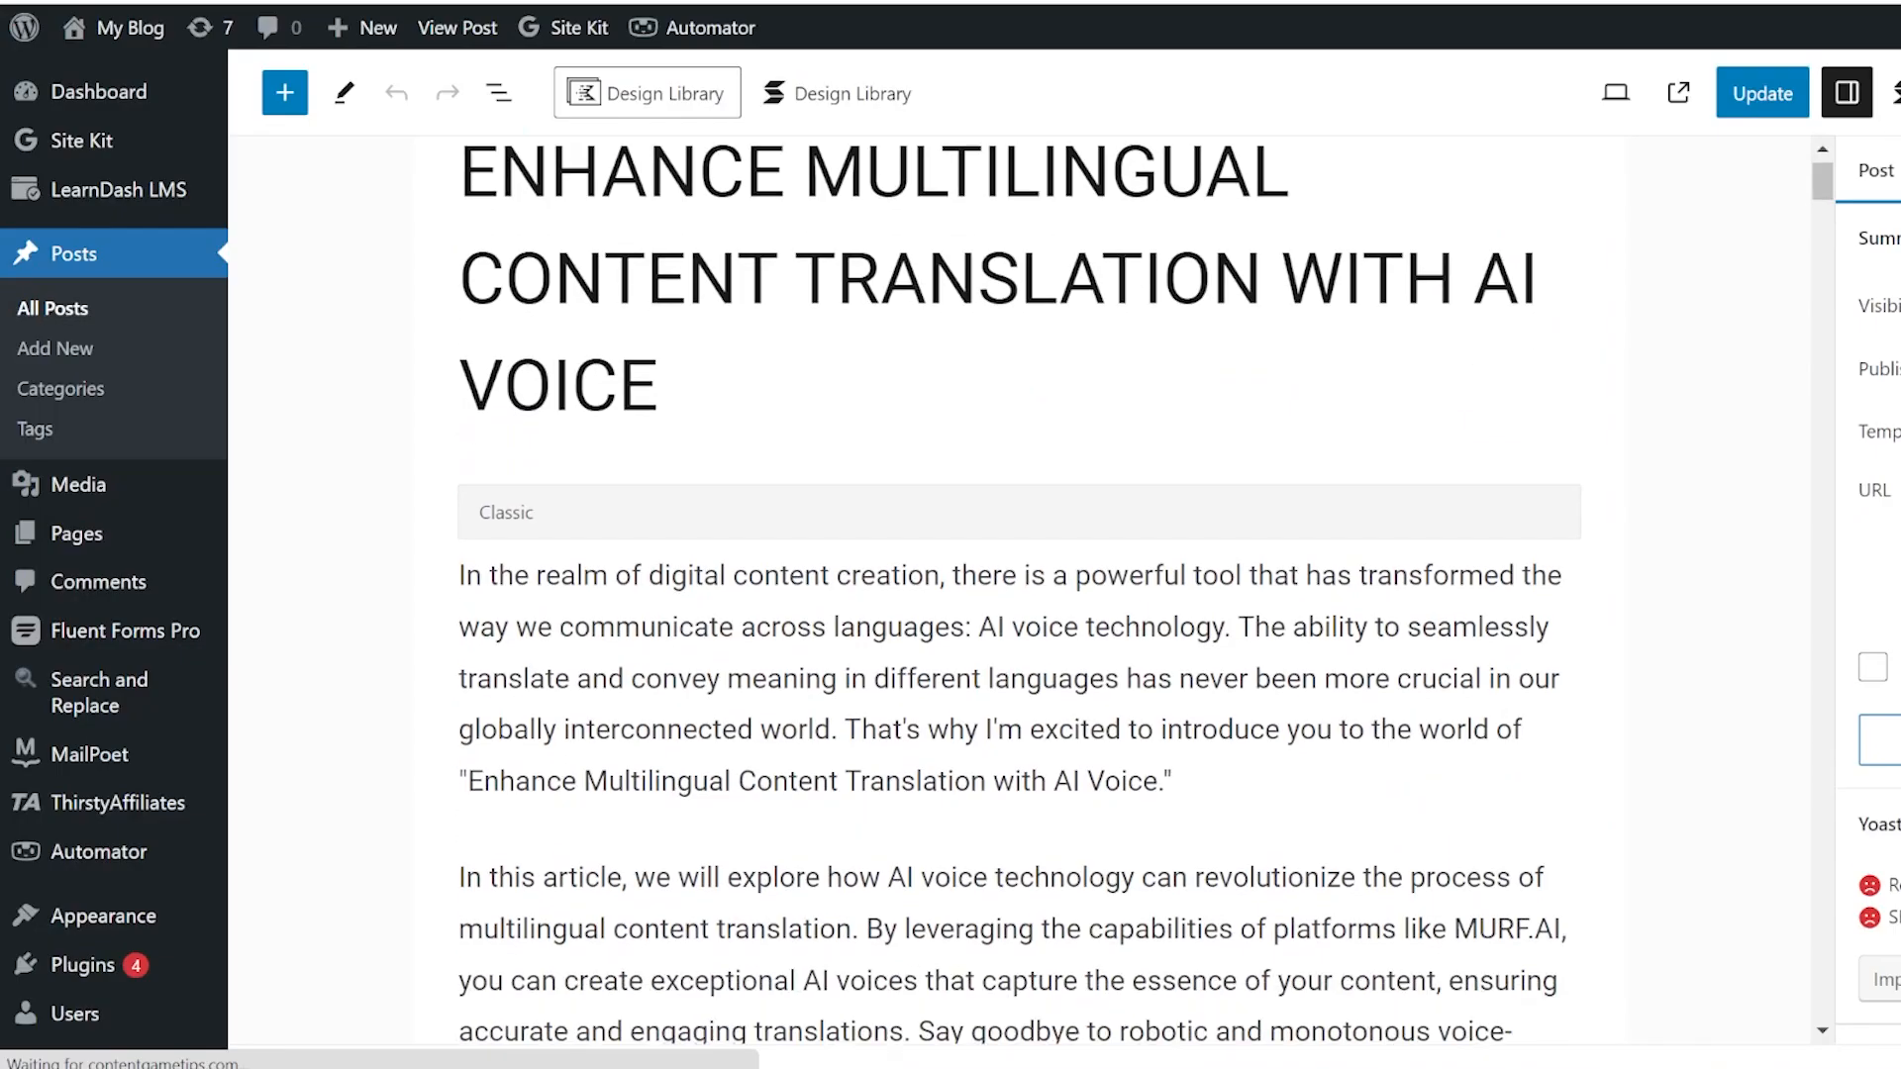
Scroll through the AI voice translation post and select its Classic block to show the toolbar
{"action": "scroll", "scroll_direction": "down", "scroll_amount": 3}
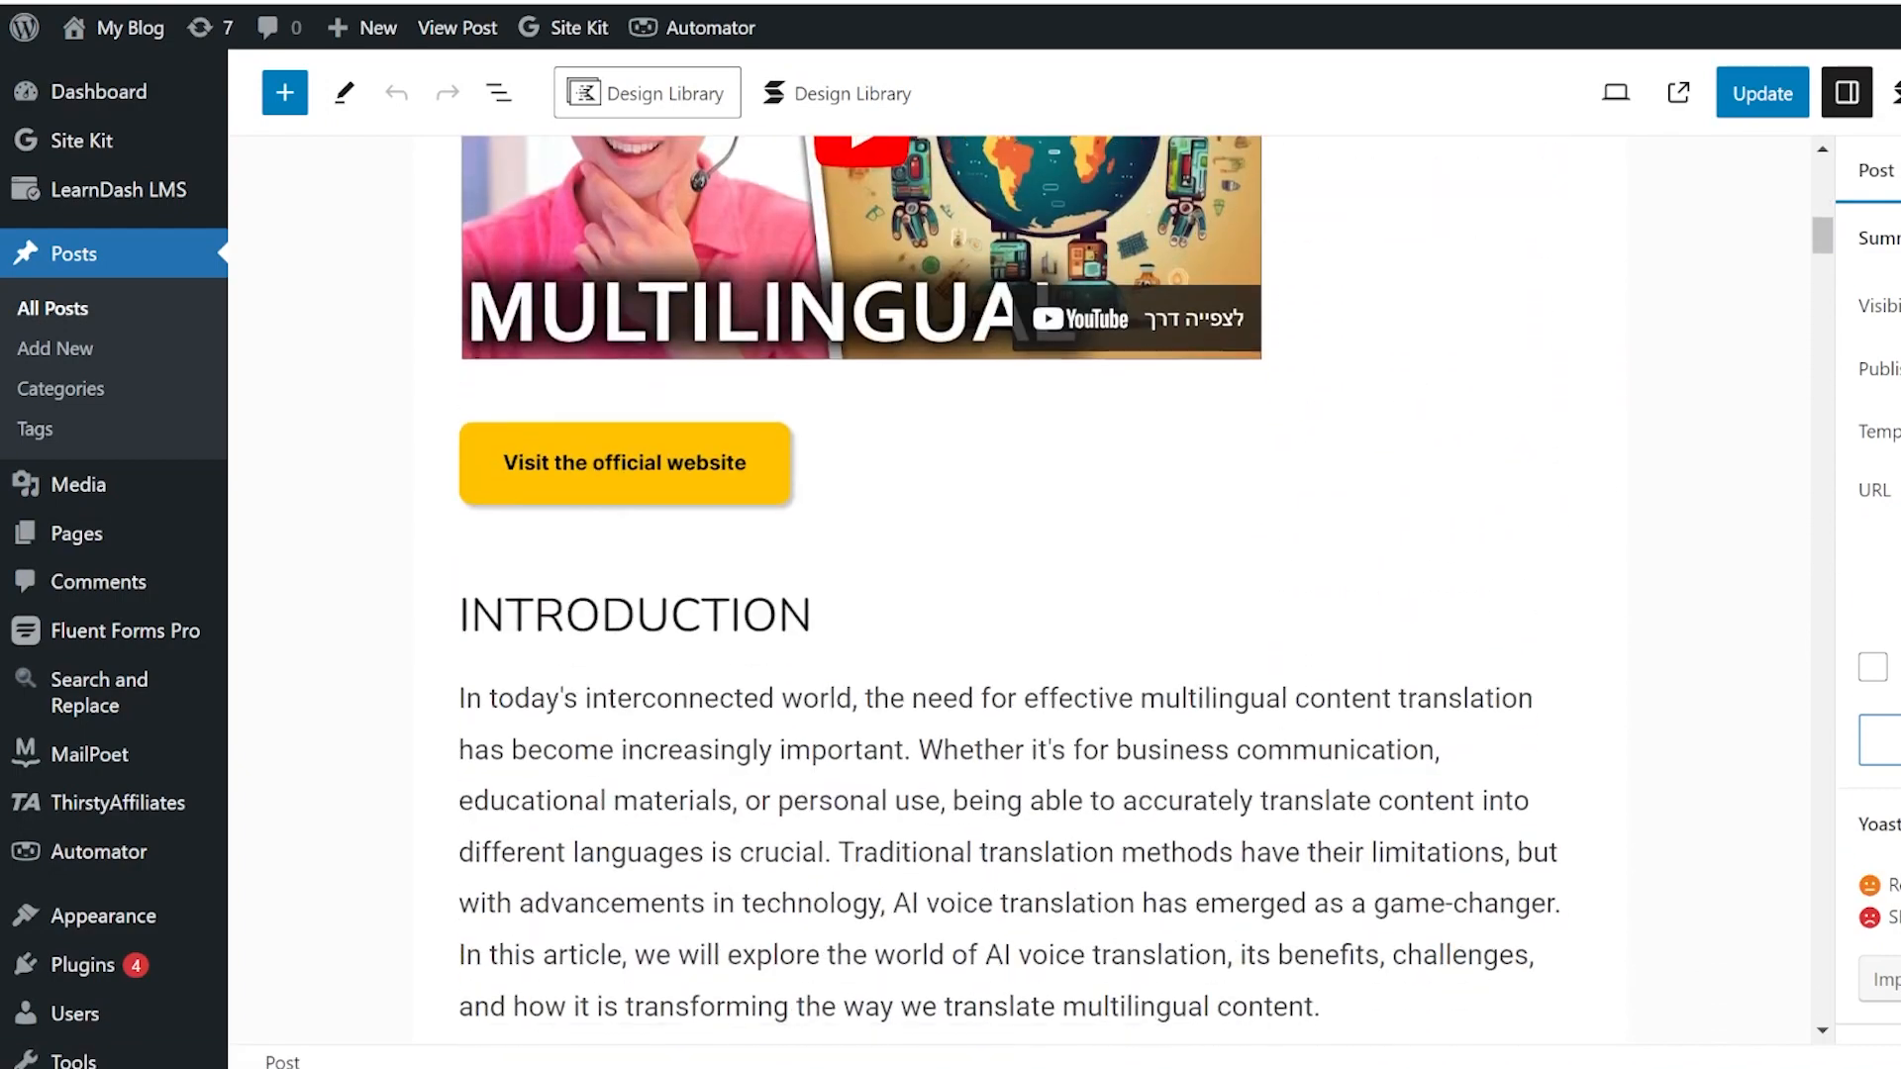
{"action": "scroll", "scroll_direction": "down", "scroll_amount": 3}
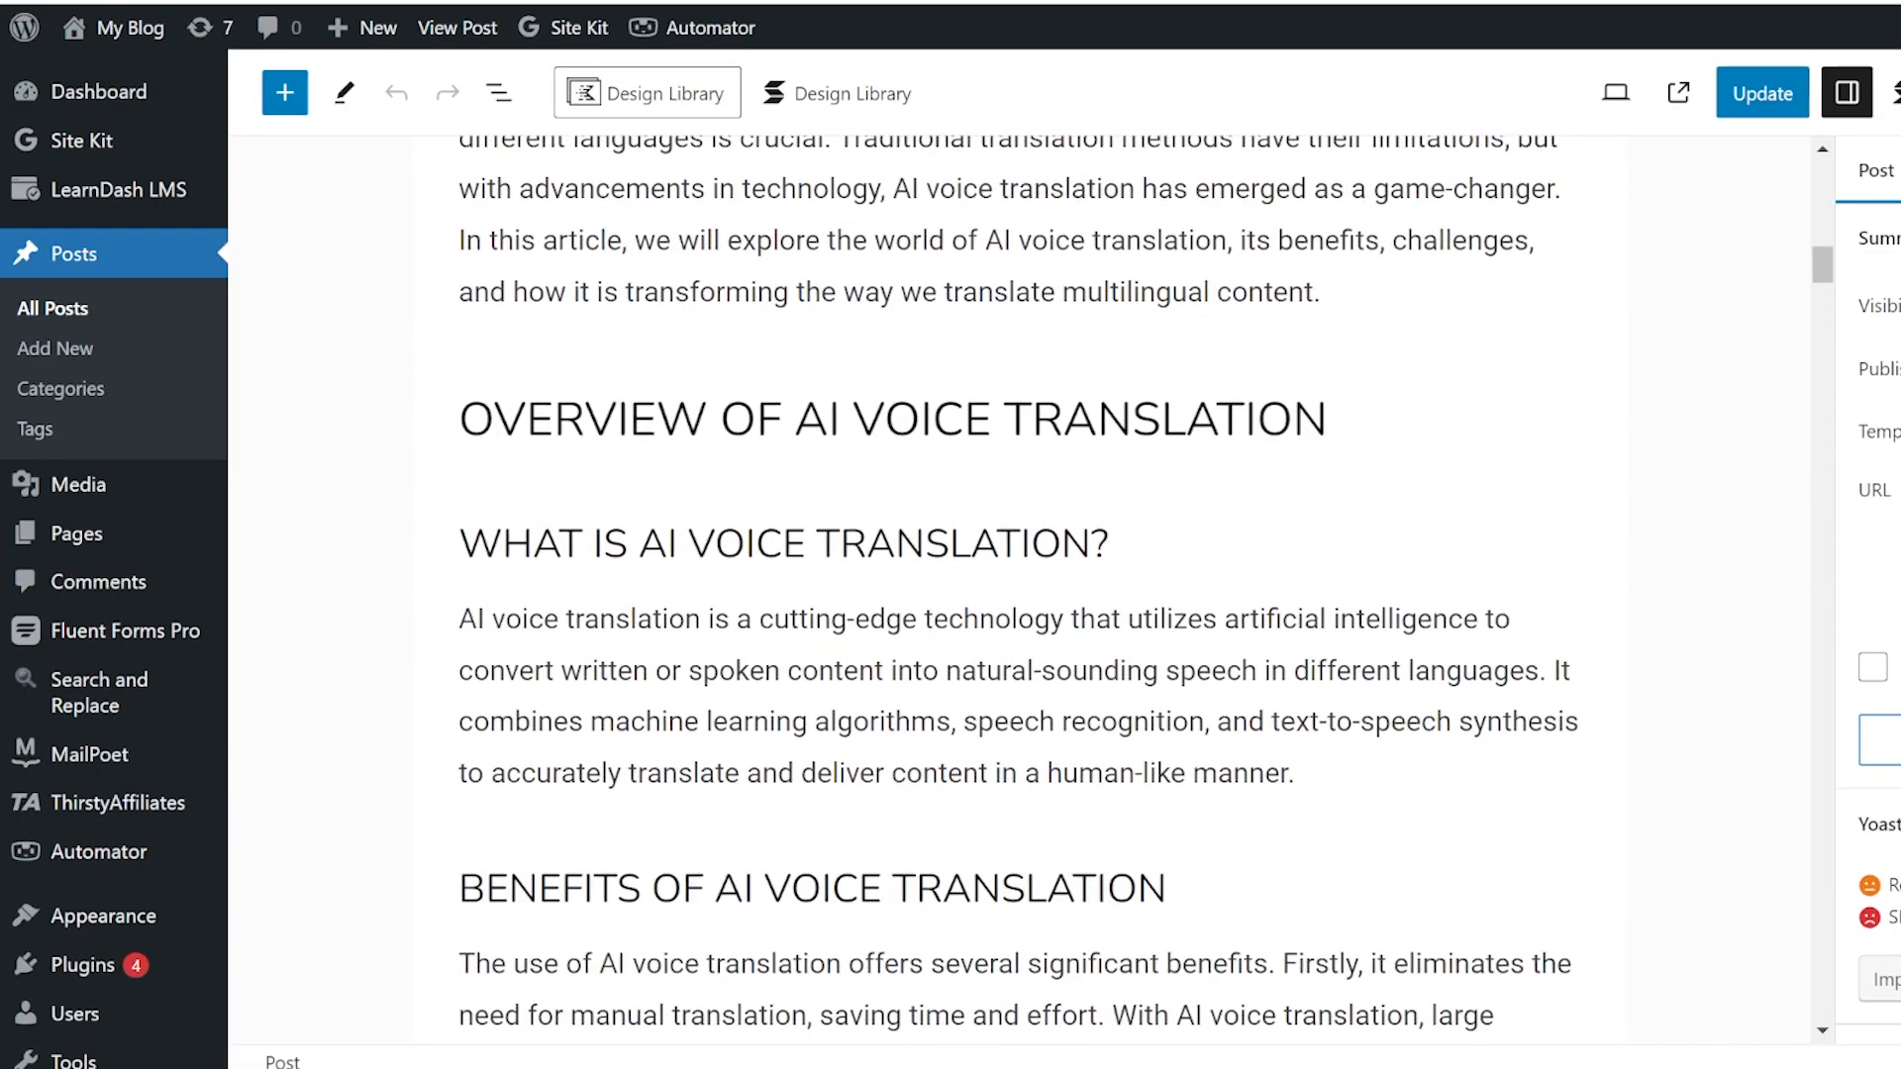
{"action": "scroll", "scroll_direction": "down", "scroll_amount": 3}
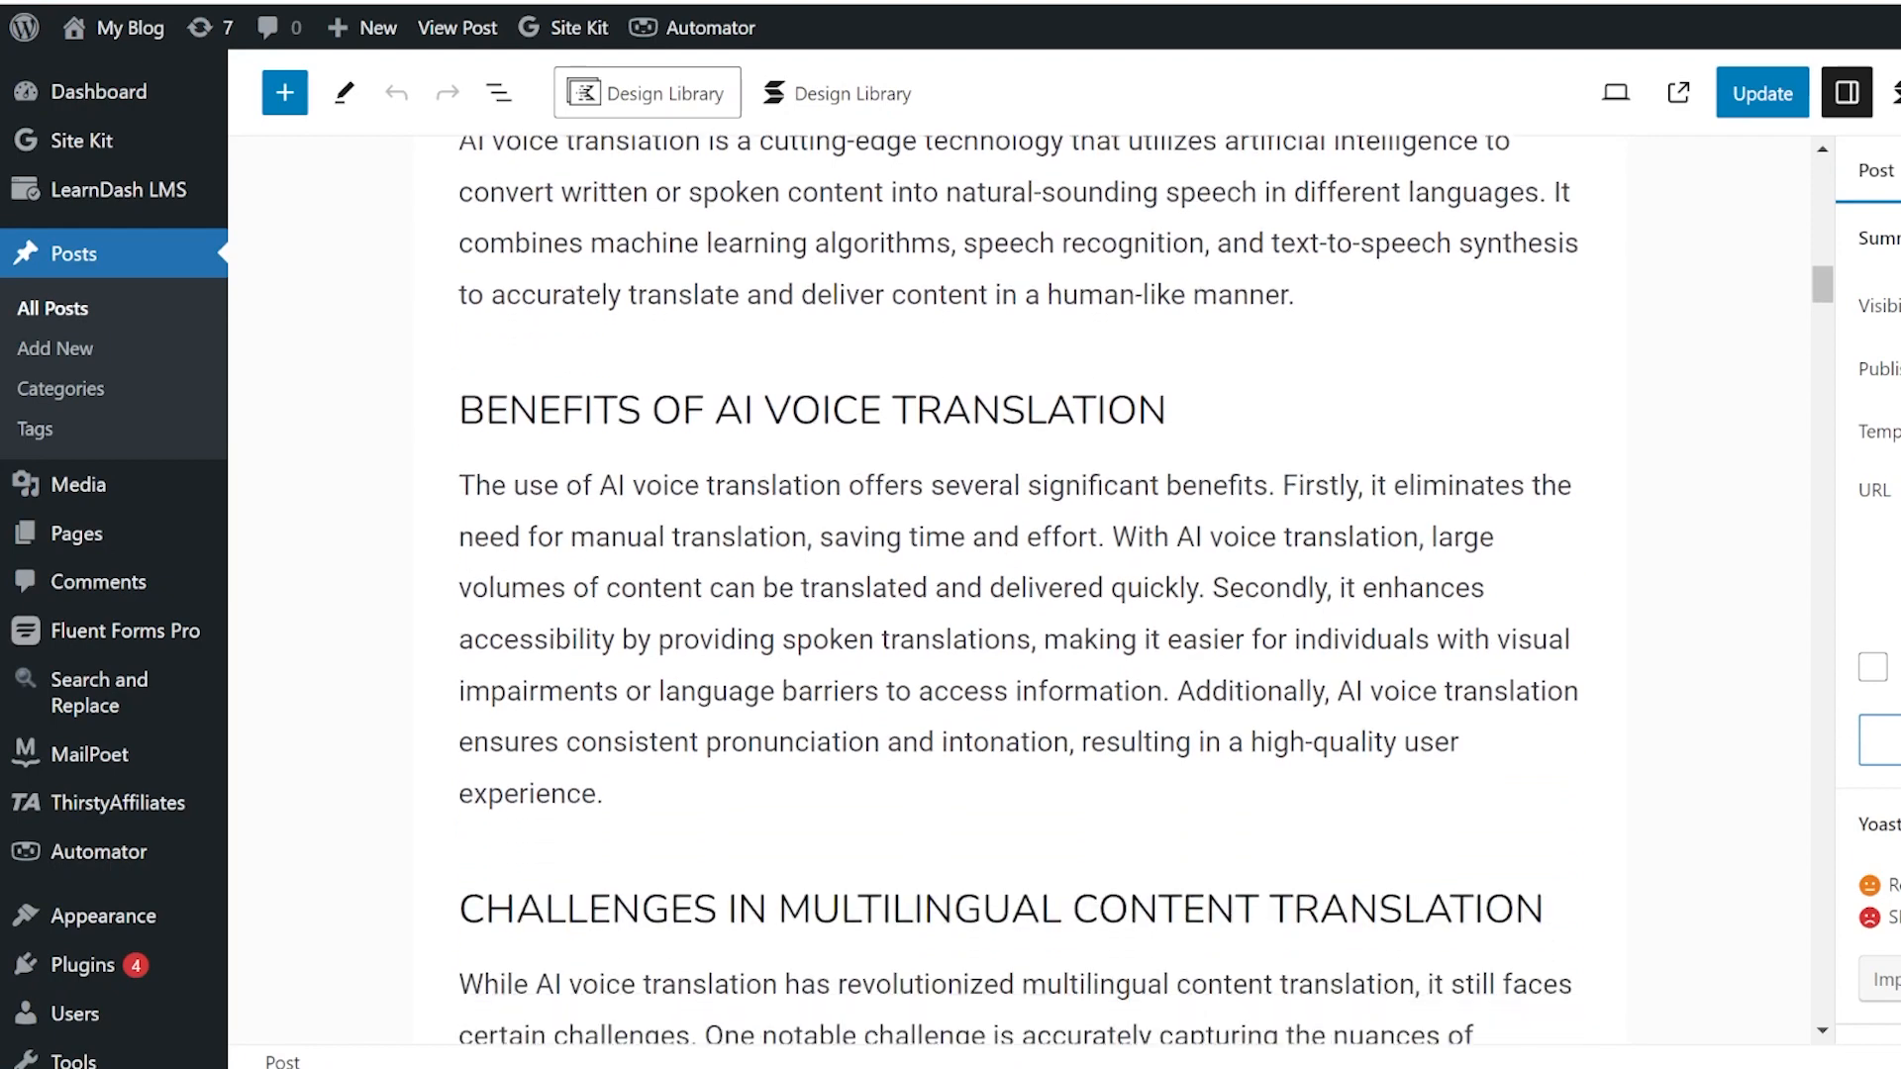
{"action": "scroll", "scroll_direction": "down", "scroll_amount": 3}
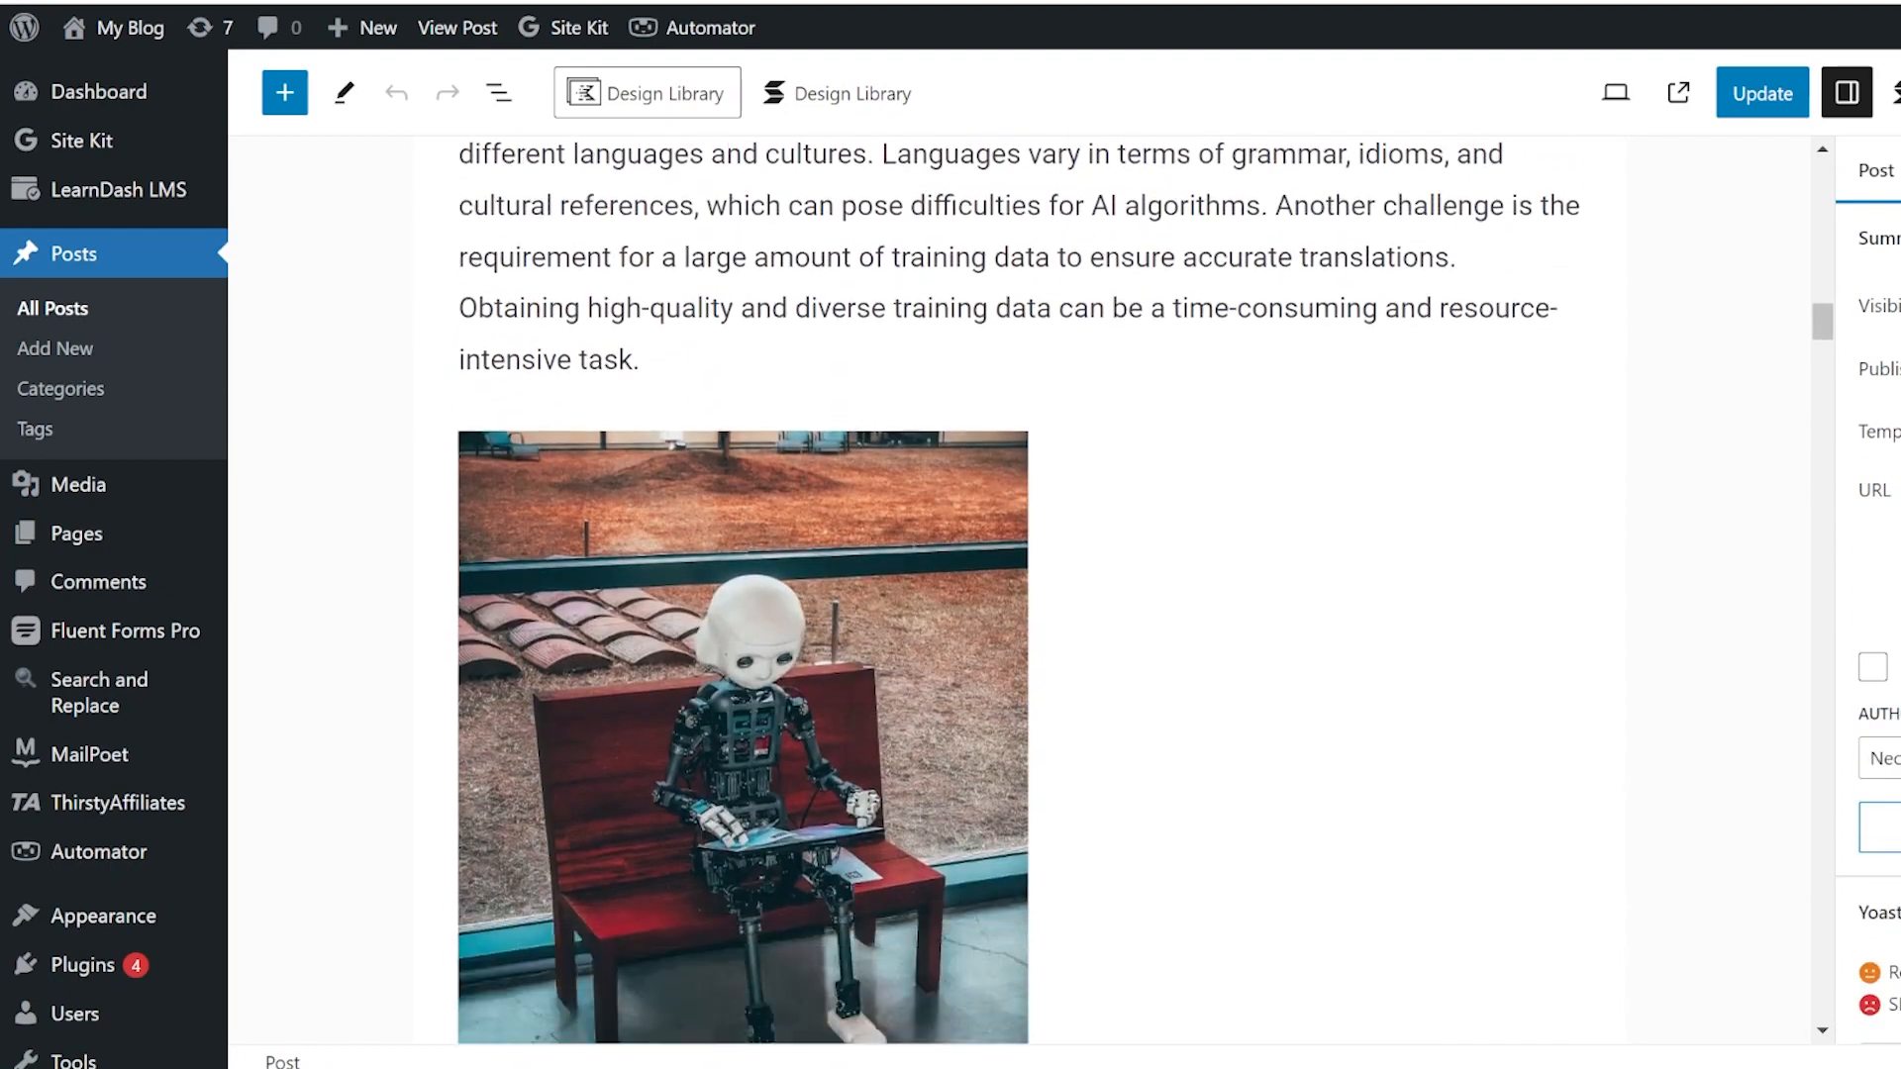
{"action": "scroll", "scroll_direction": "down", "scroll_amount": 3}
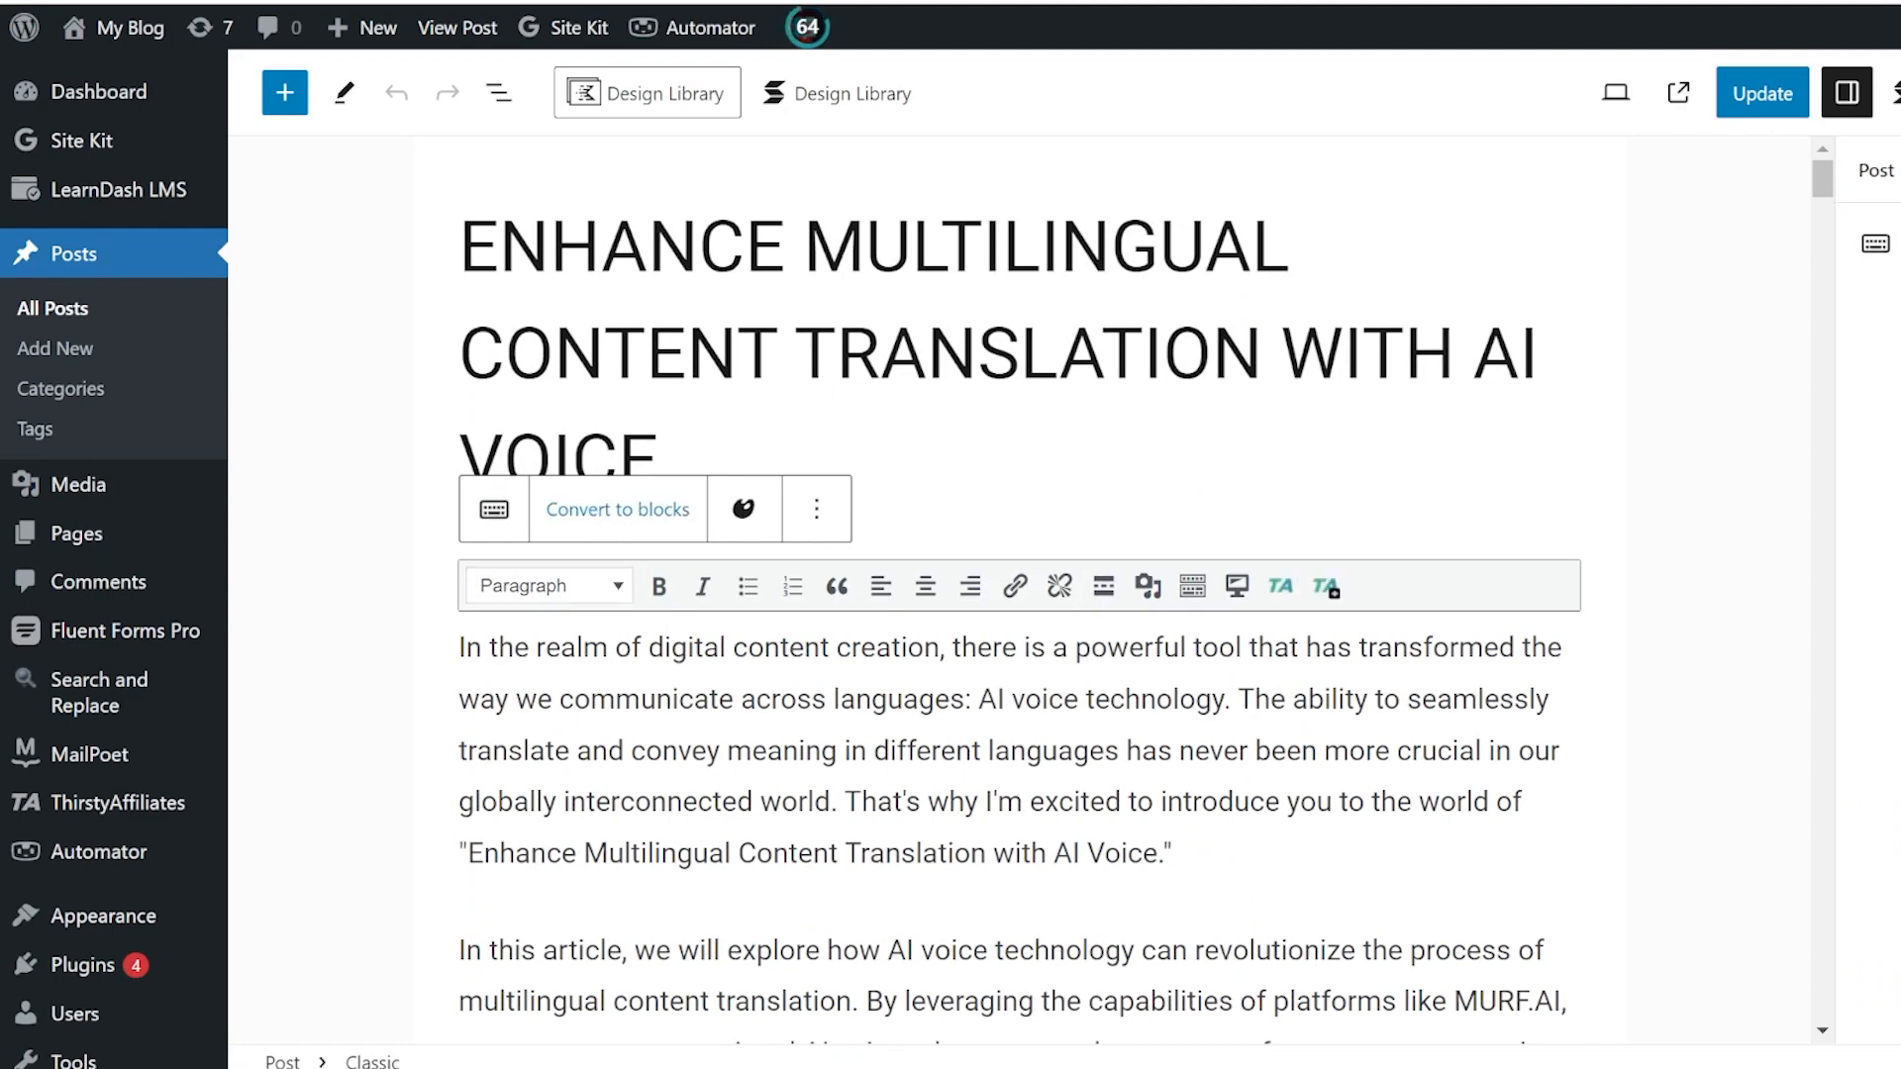
{"action": "left_click", "coordinate": [462, 646]}
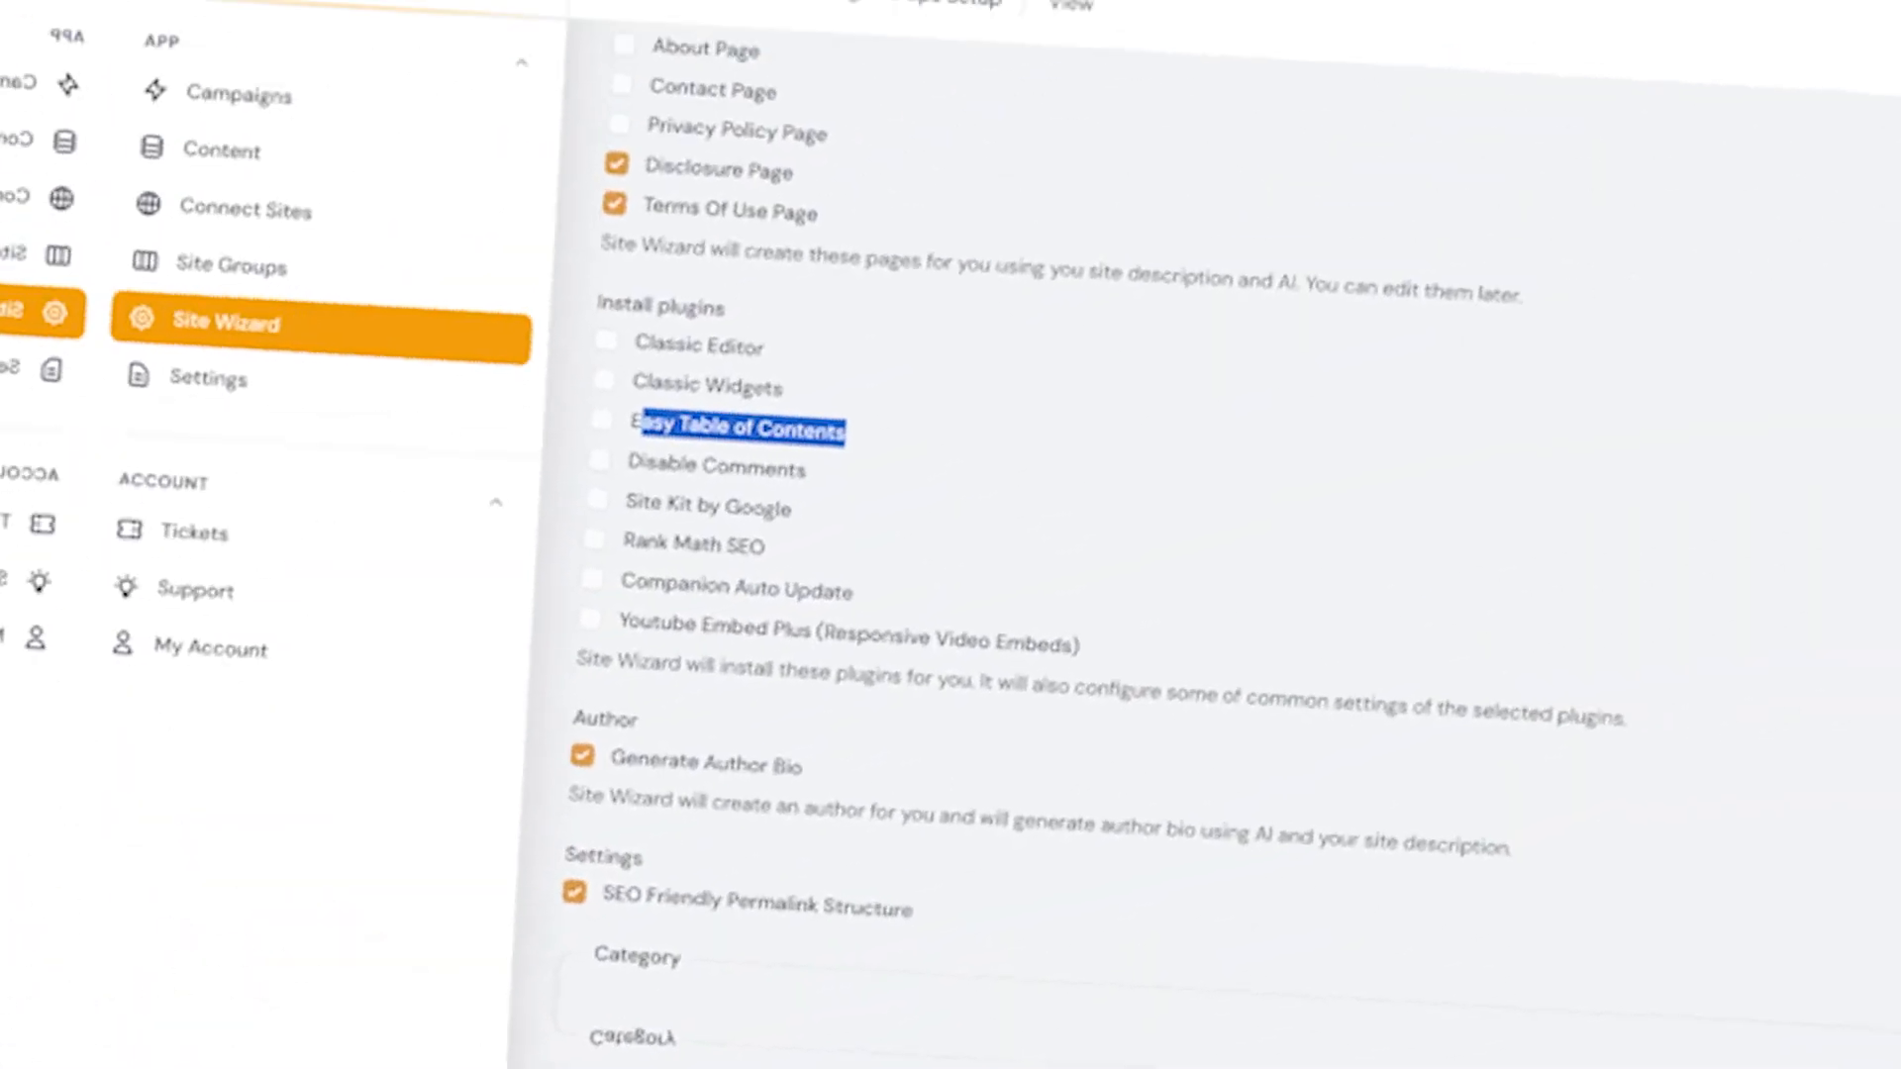
Select Easy Table of Contents, view the post's Table of Contents block, and scroll Stackable's page
{"action": "left_click", "coordinate": [733, 428]}
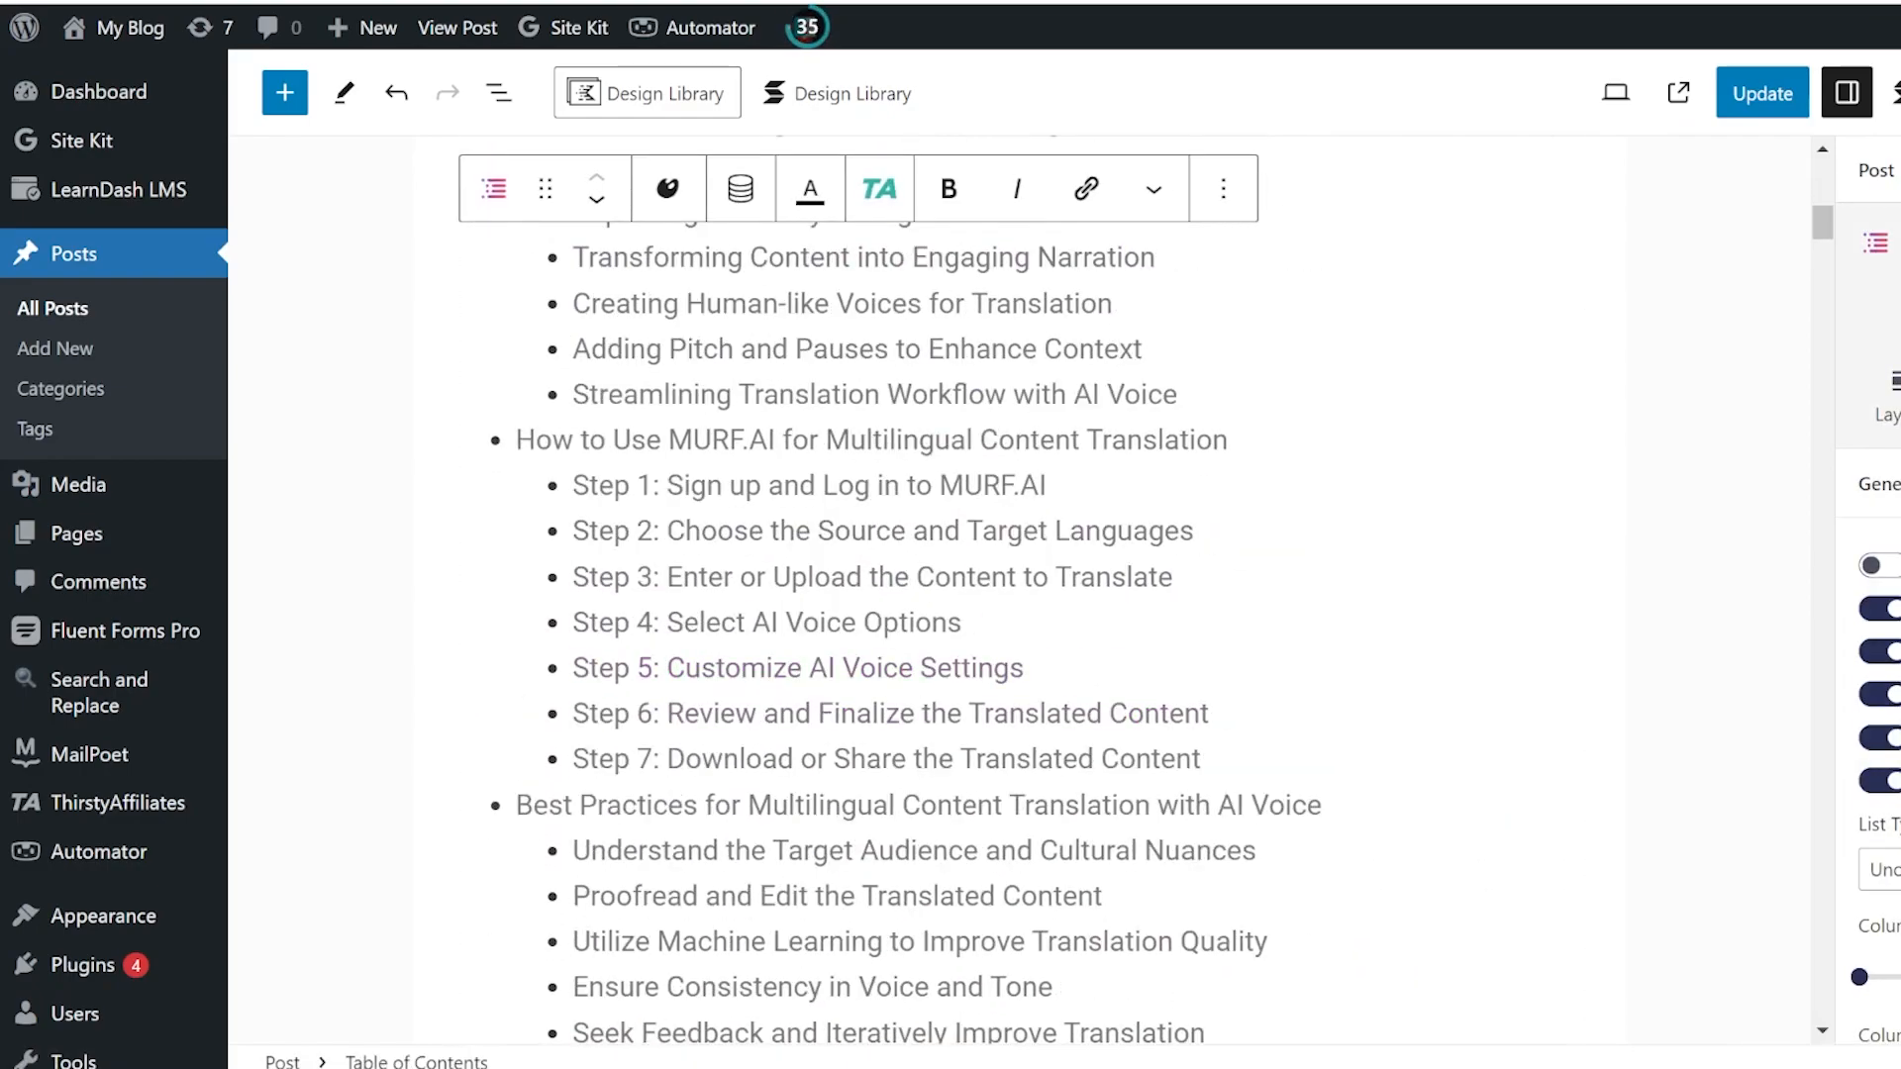
{"action": "left_click", "coordinate": [647, 93]}
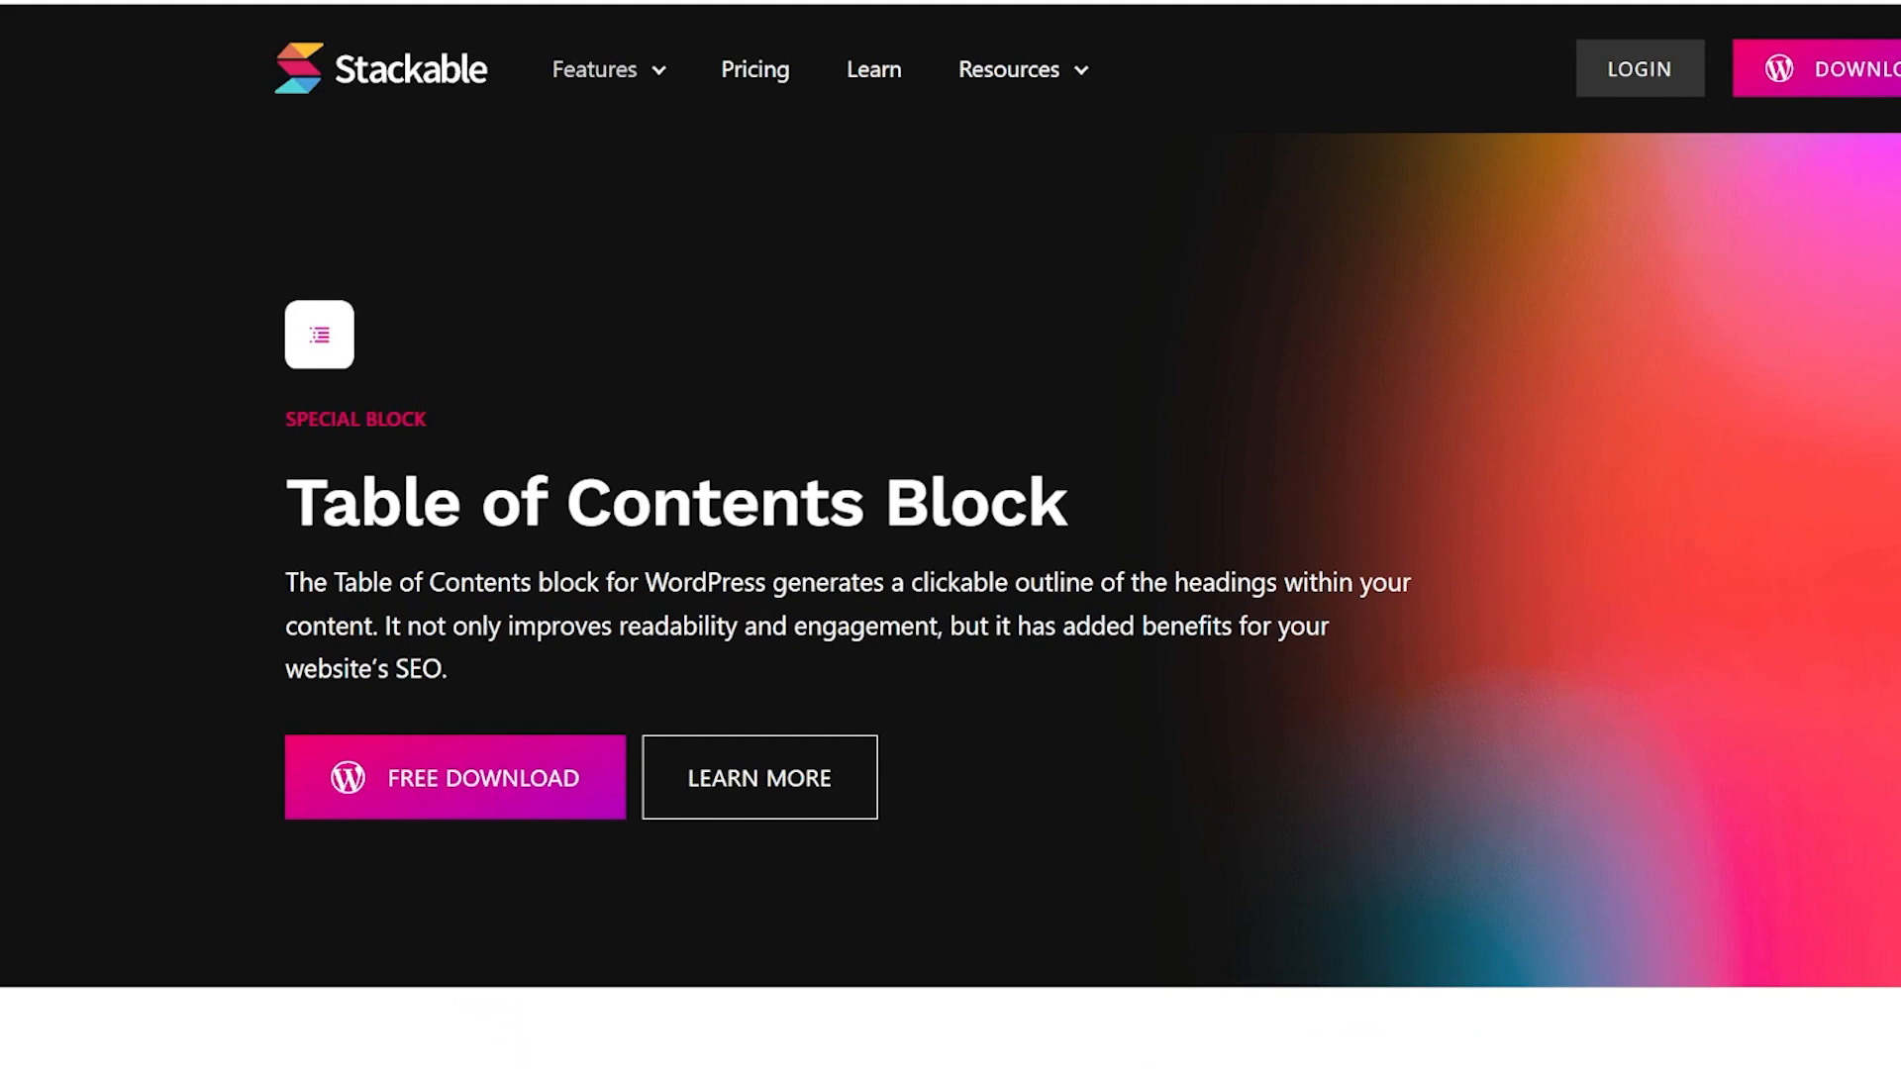
{"action": "scroll", "scroll_direction": "down", "scroll_amount": 3}
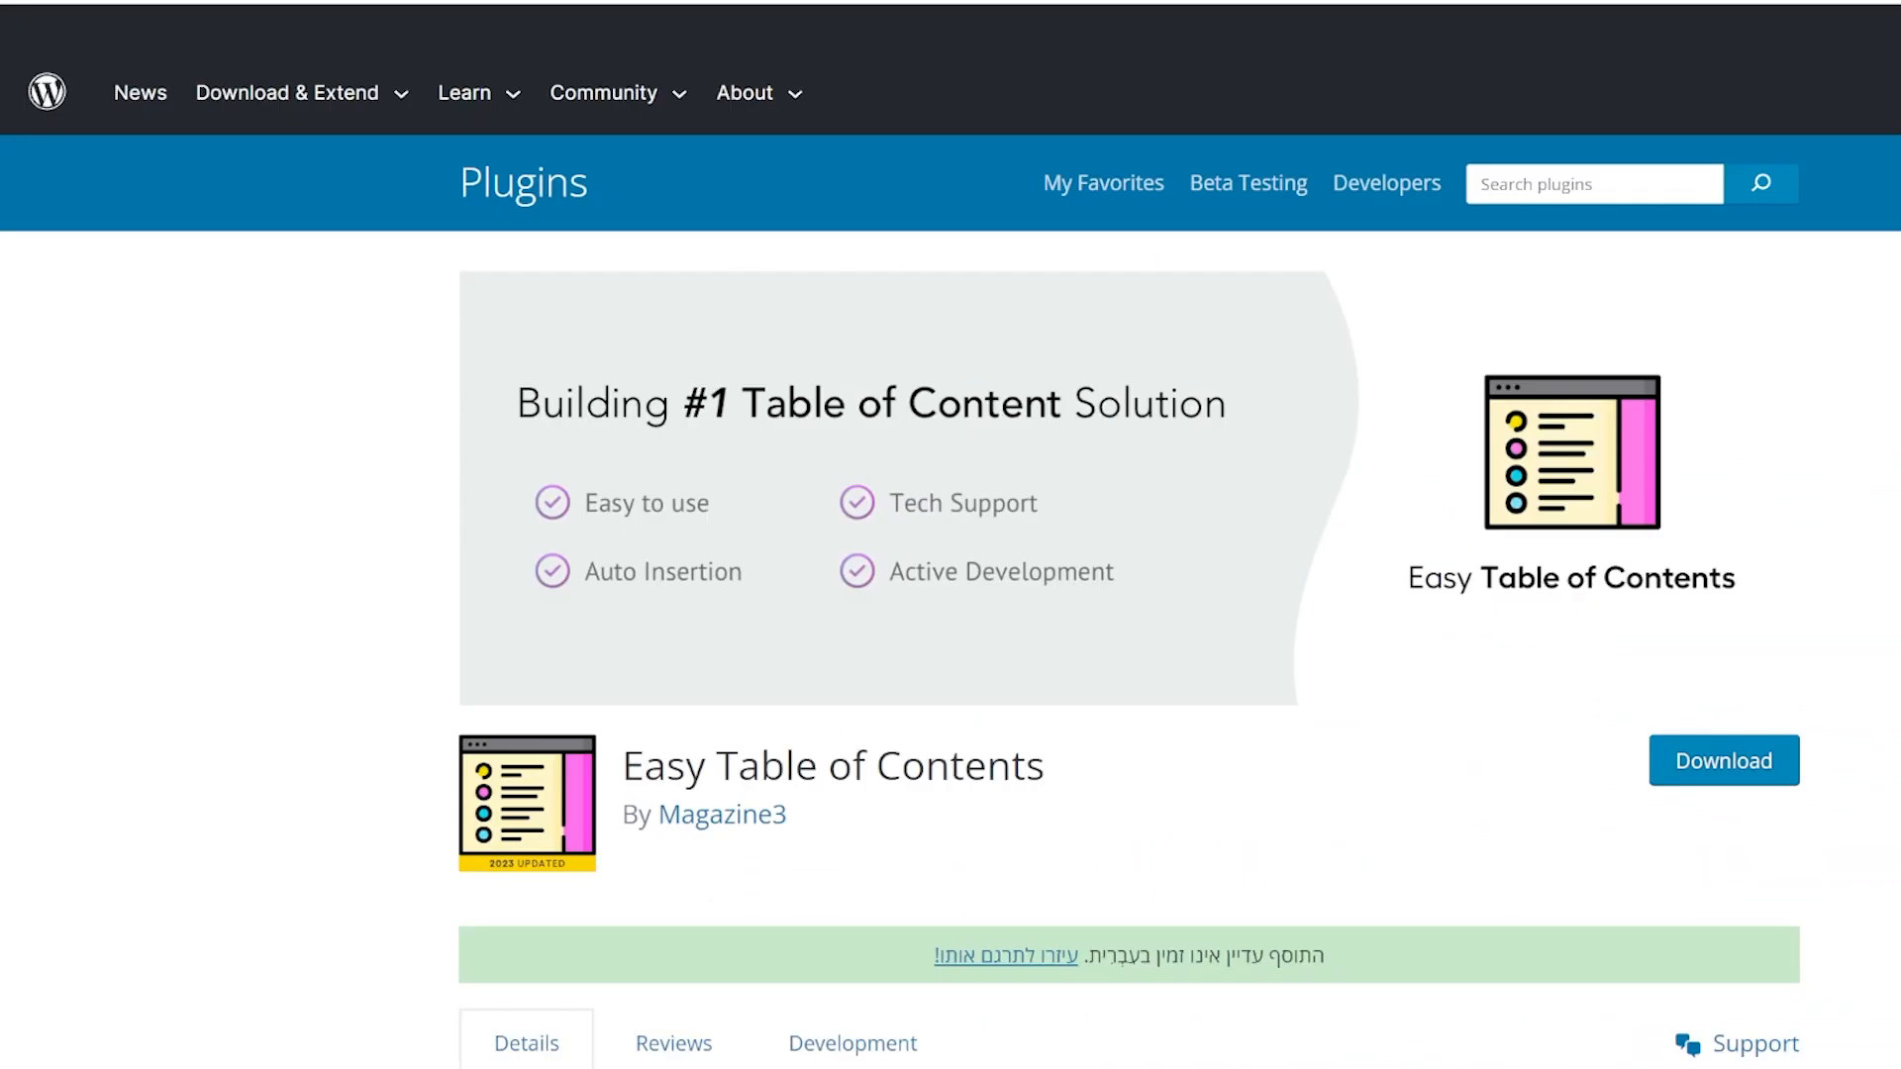
Search the plugin directory for 'Disable Comments' and scroll through the results
{"action": "type", "text": "Disable Comments"}
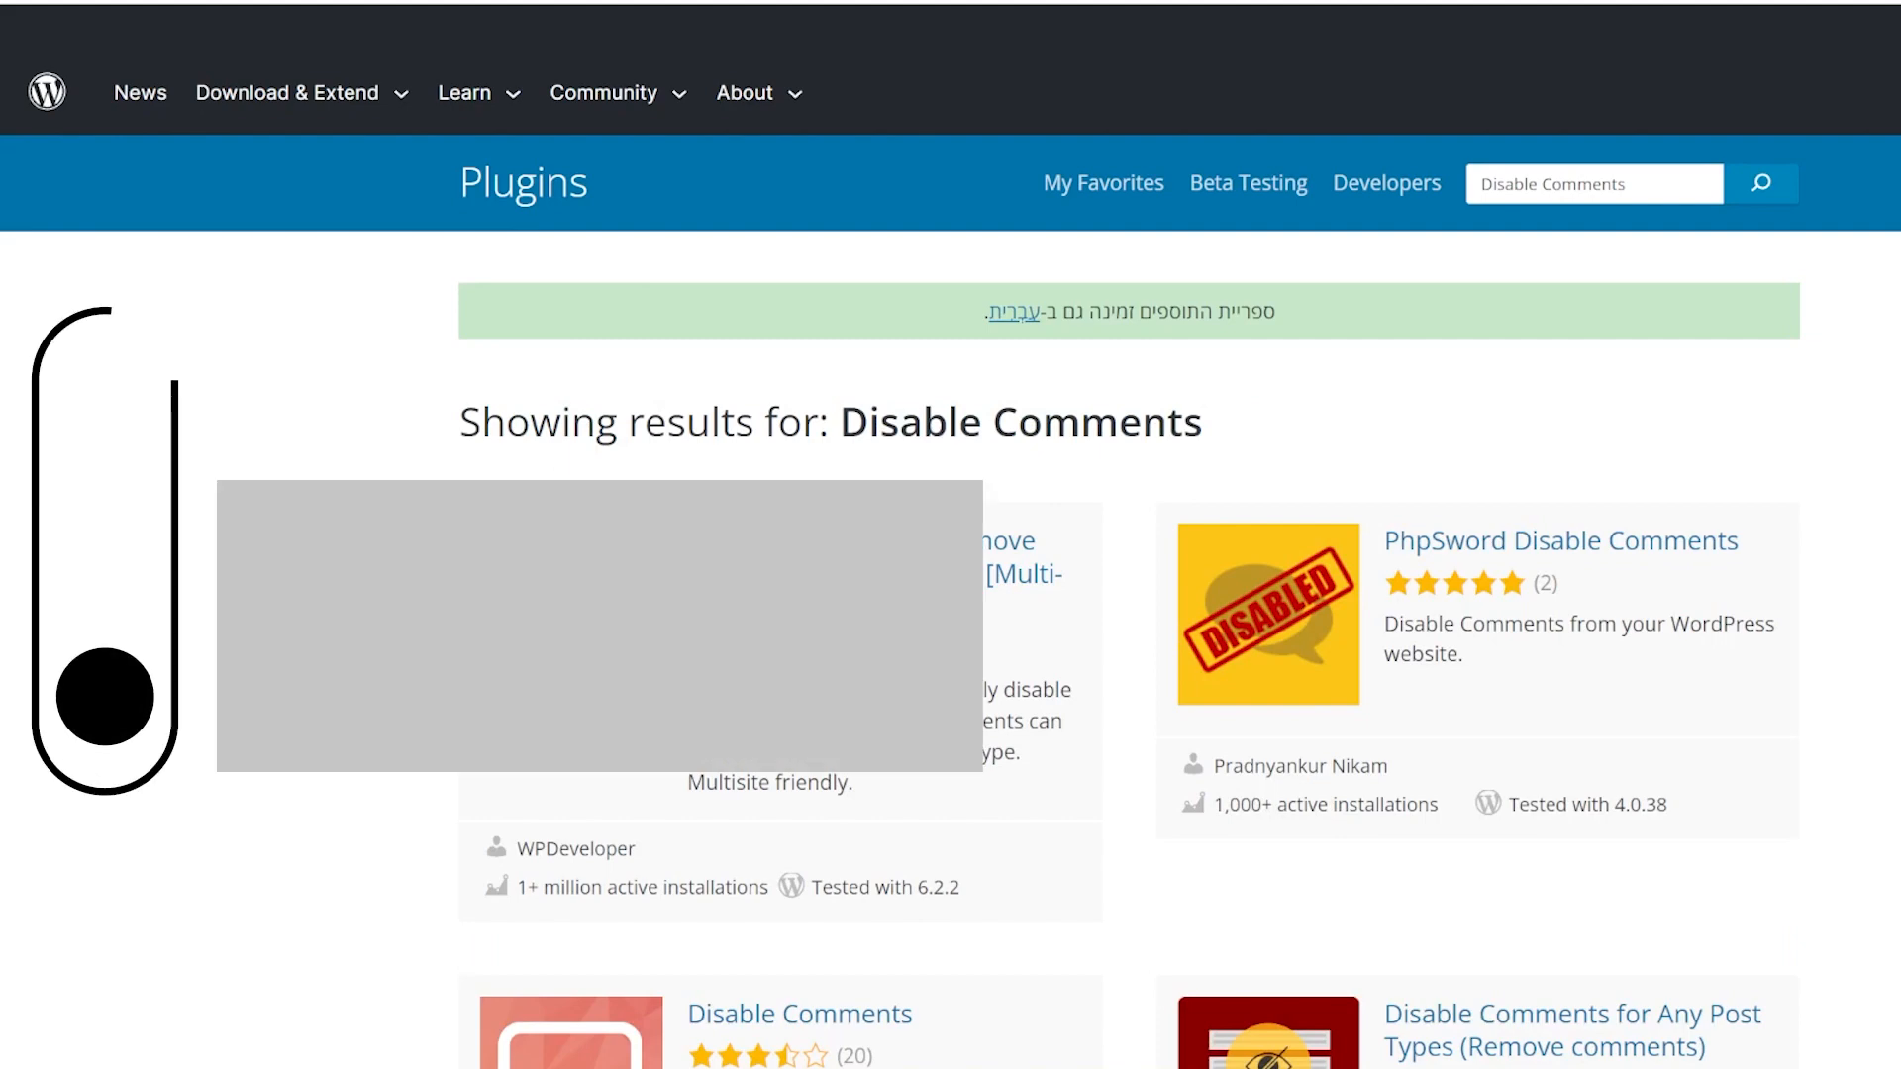
{"action": "scroll", "scroll_direction": "down", "scroll_amount": 3}
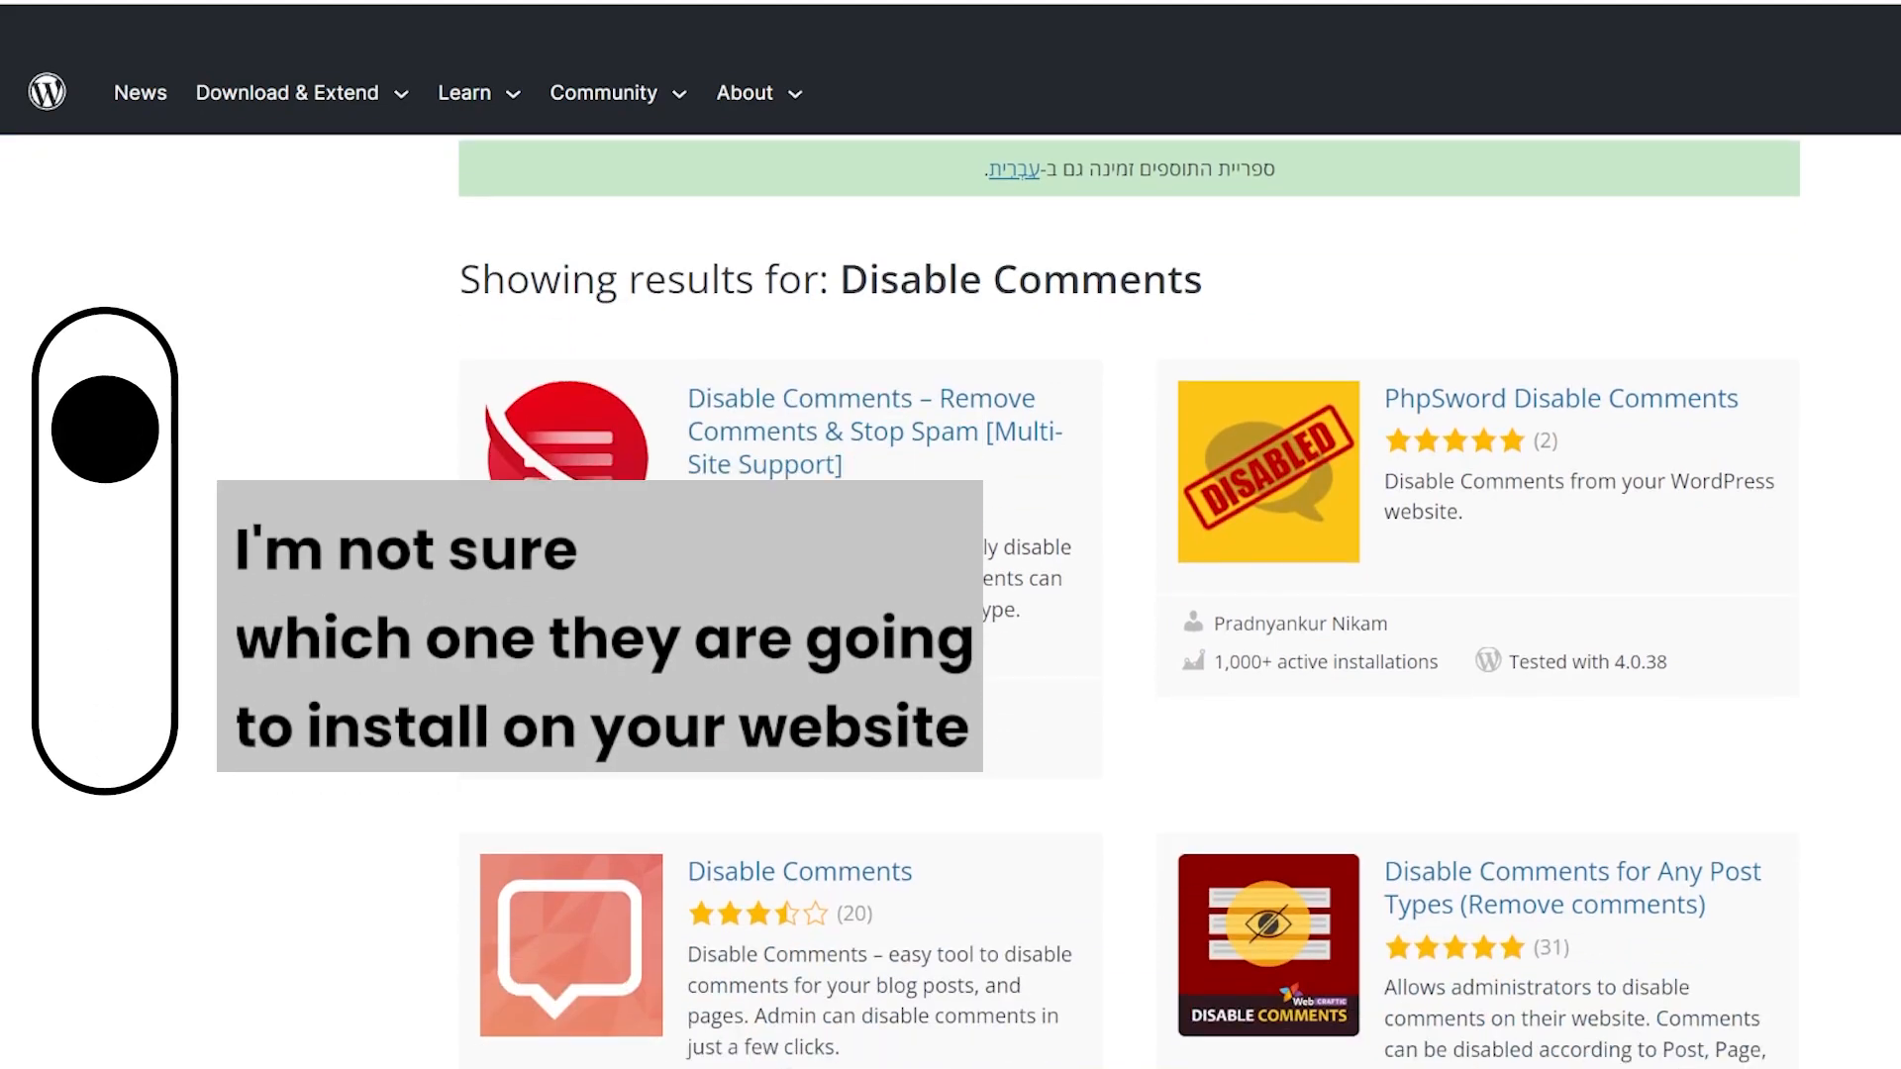
{"action": "scroll", "scroll_direction": "down", "scroll_amount": 3}
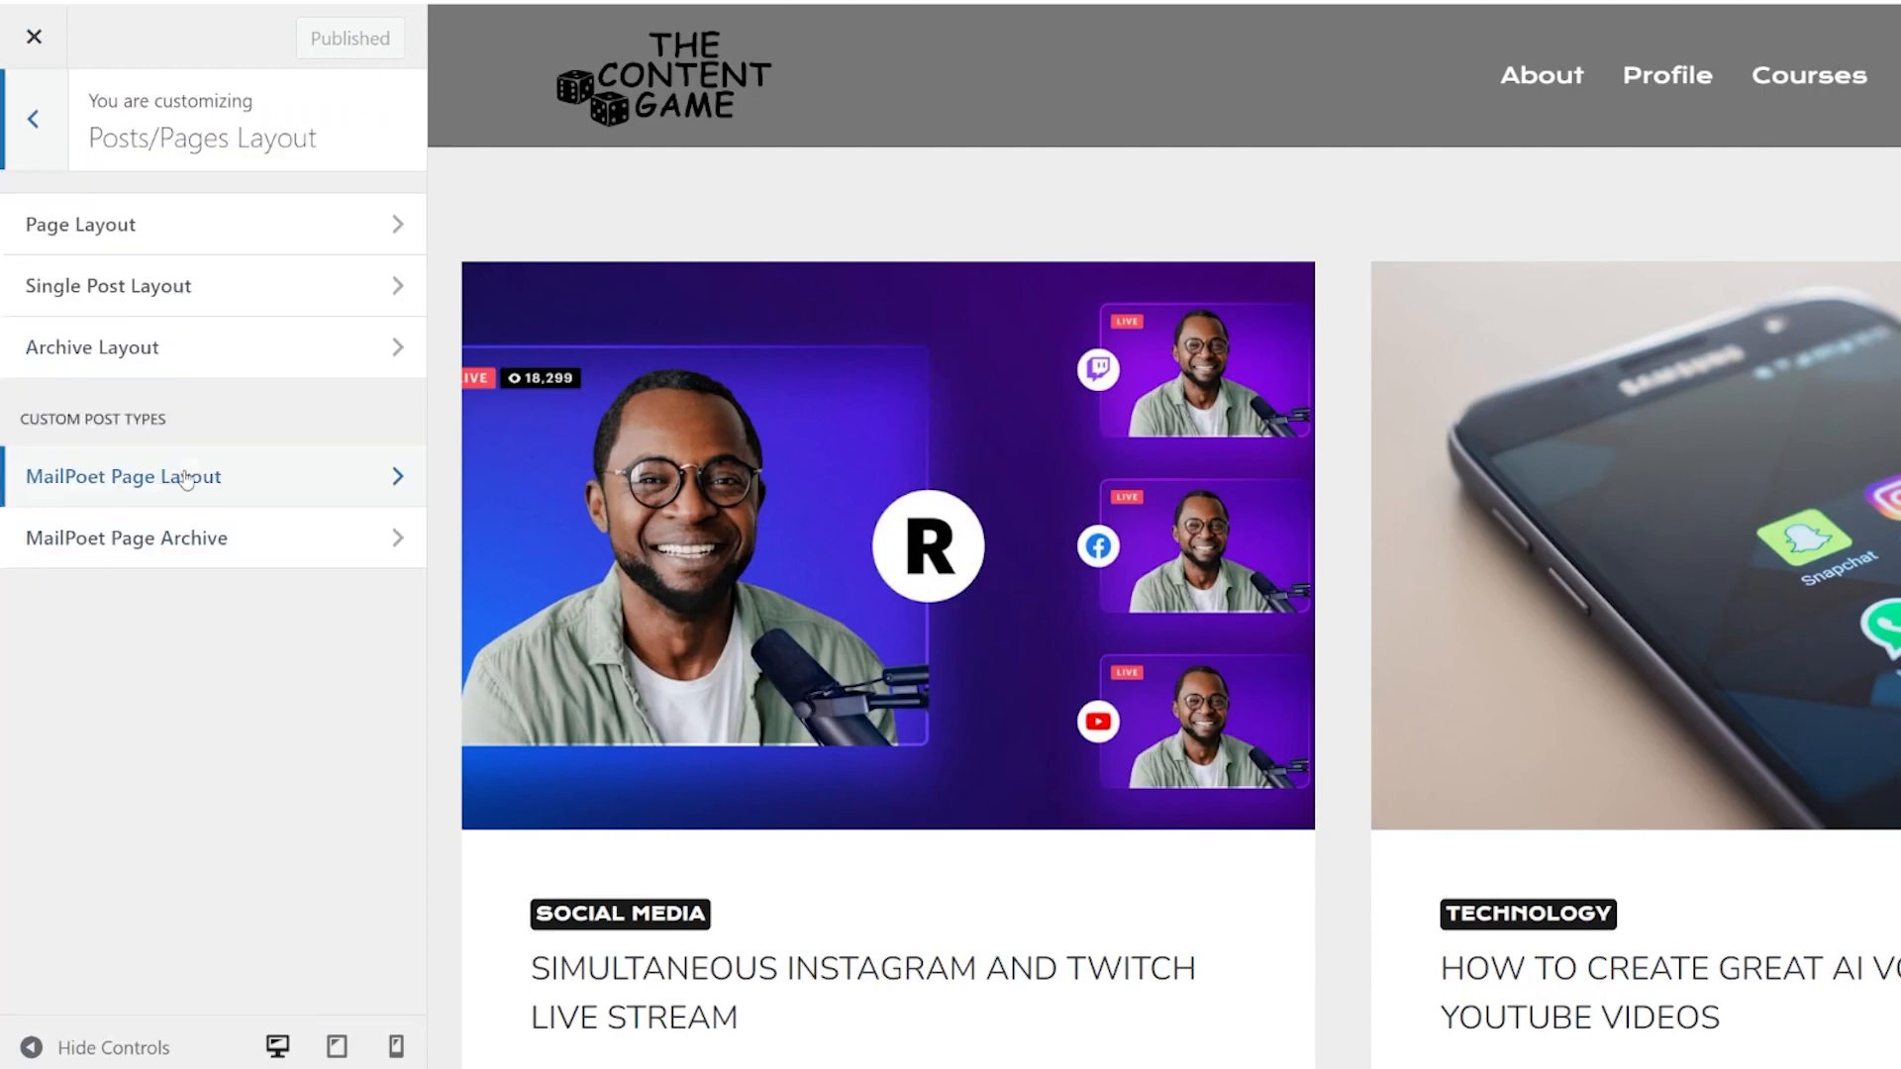
In the Single Post Layout customizer settings, switch 'Show Comments?' off
{"action": "left_click", "coordinate": [107, 285]}
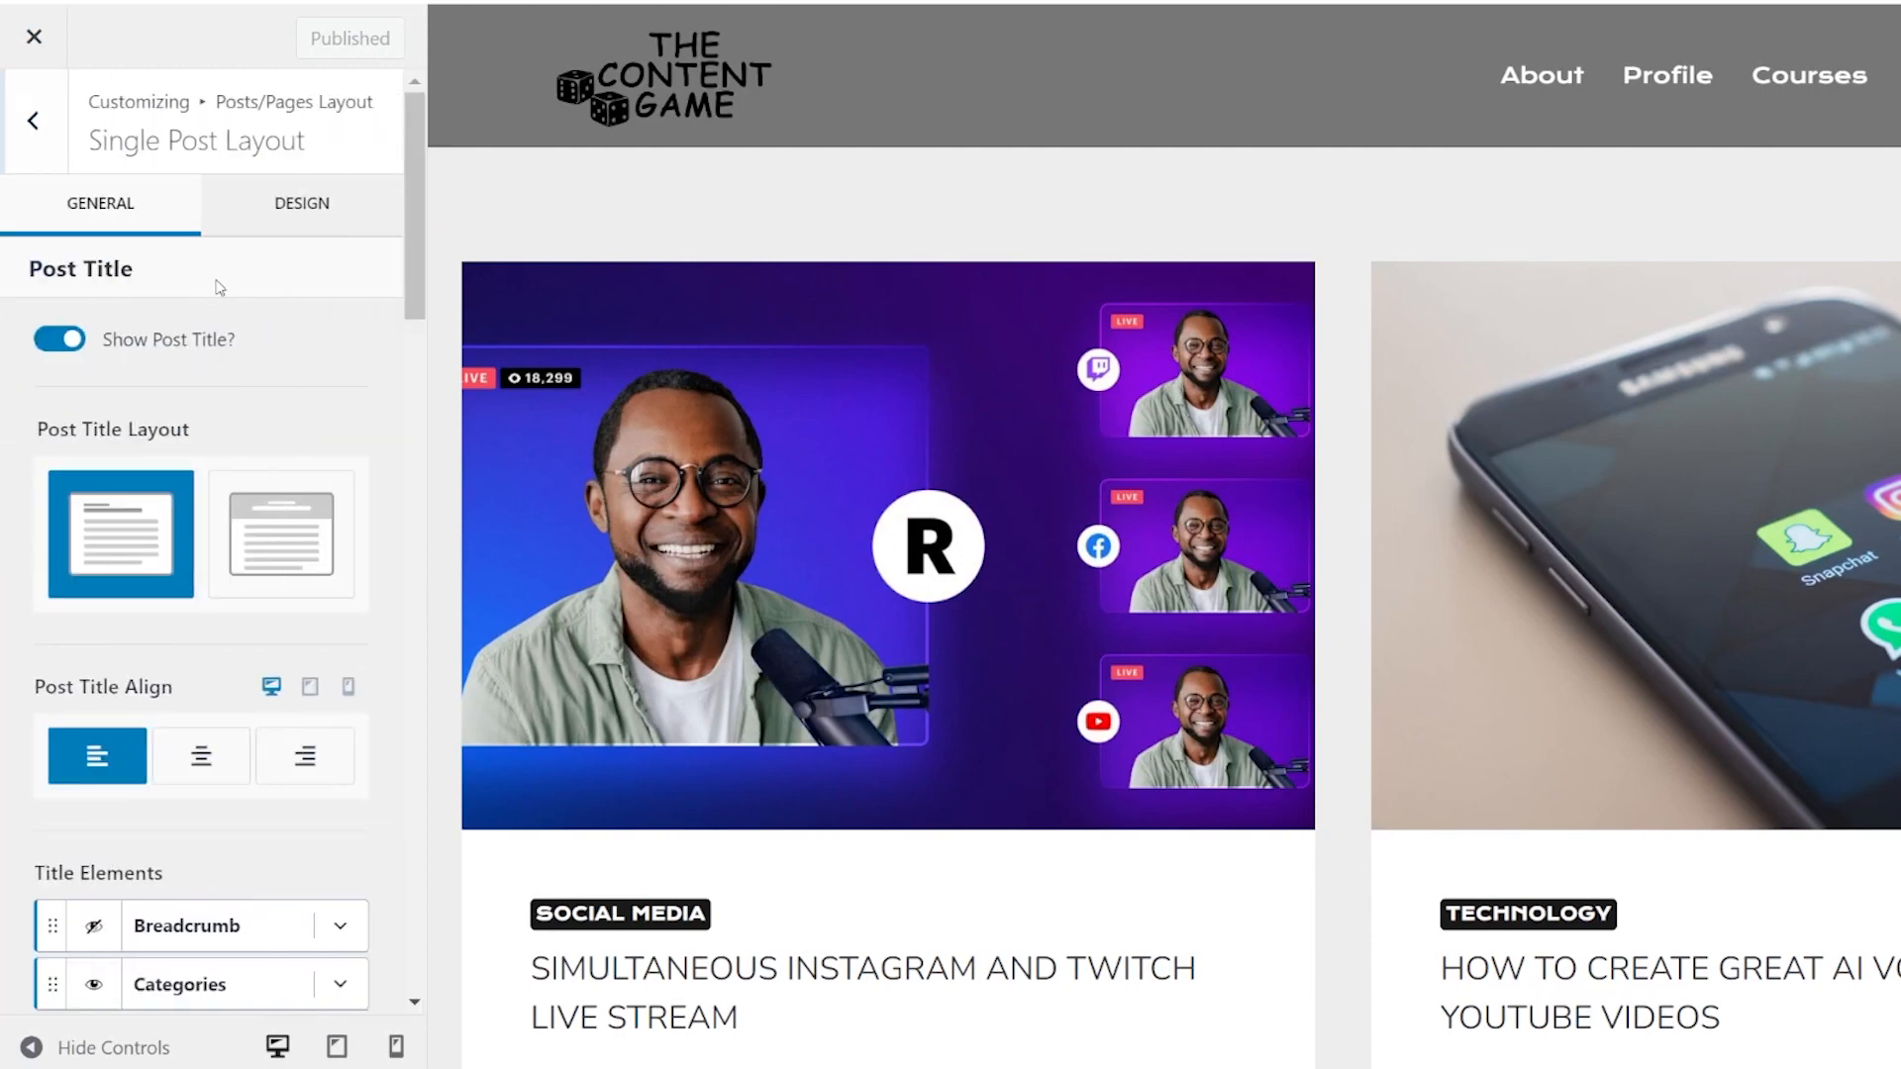
{"action": "scroll", "scroll_direction": "down", "scroll_amount": 3}
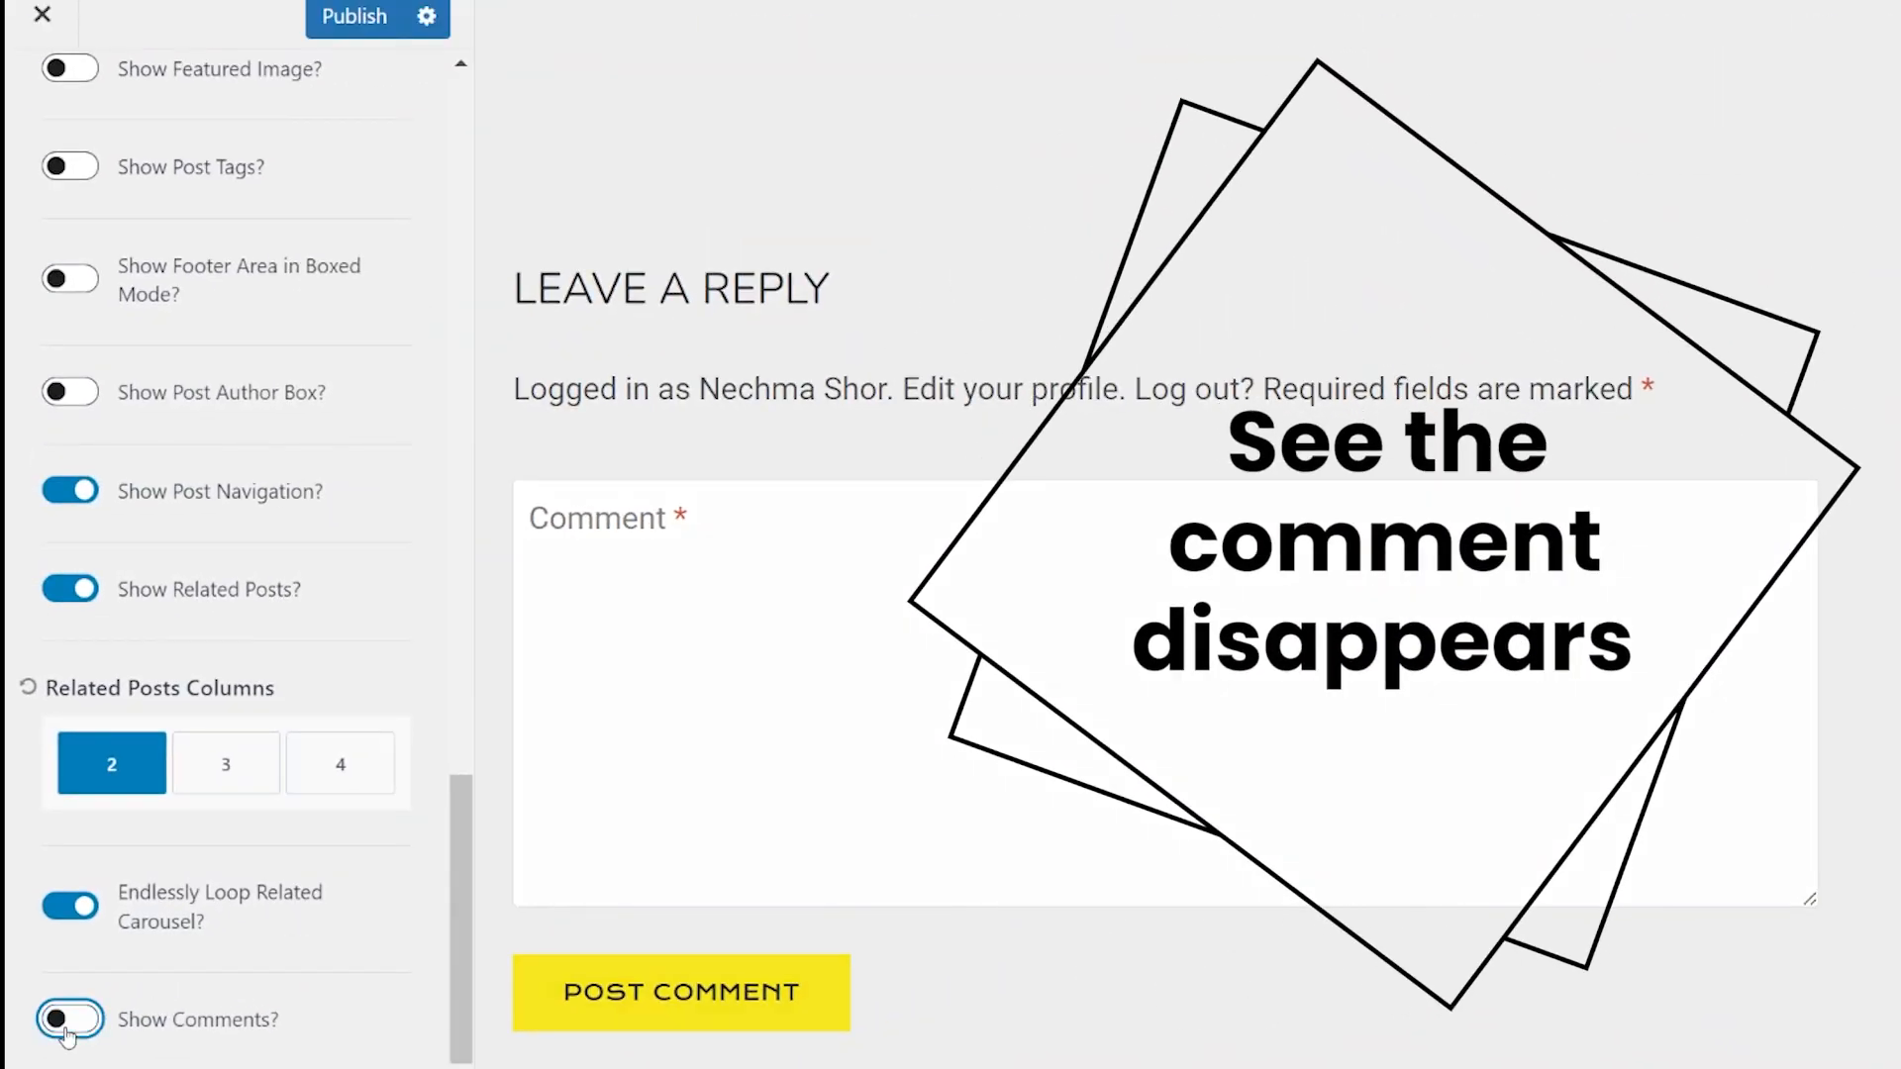
{"action": "left_click", "coordinate": [64, 1046]}
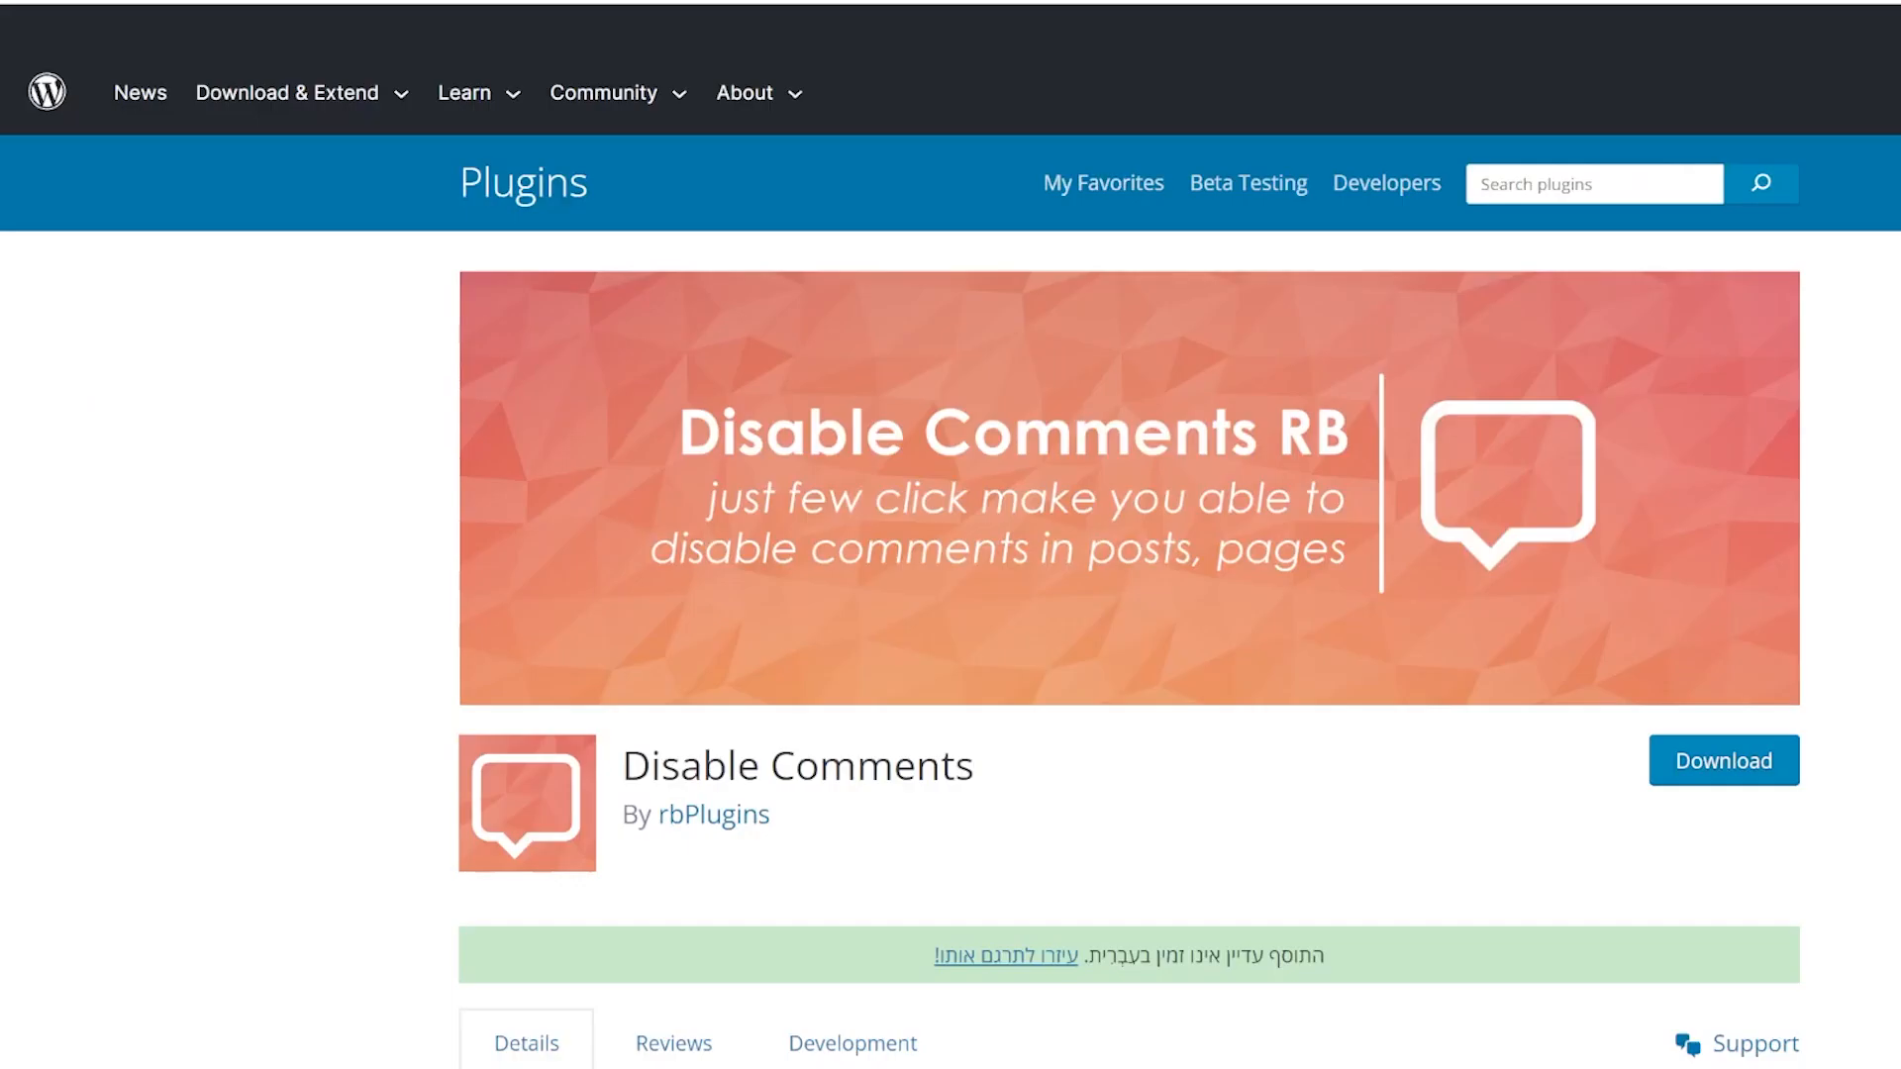
Search for 'Site Kit by Google' and review the Site Kit dashboard's 28-day reports
{"action": "type", "text": "Site Kit by Google"}
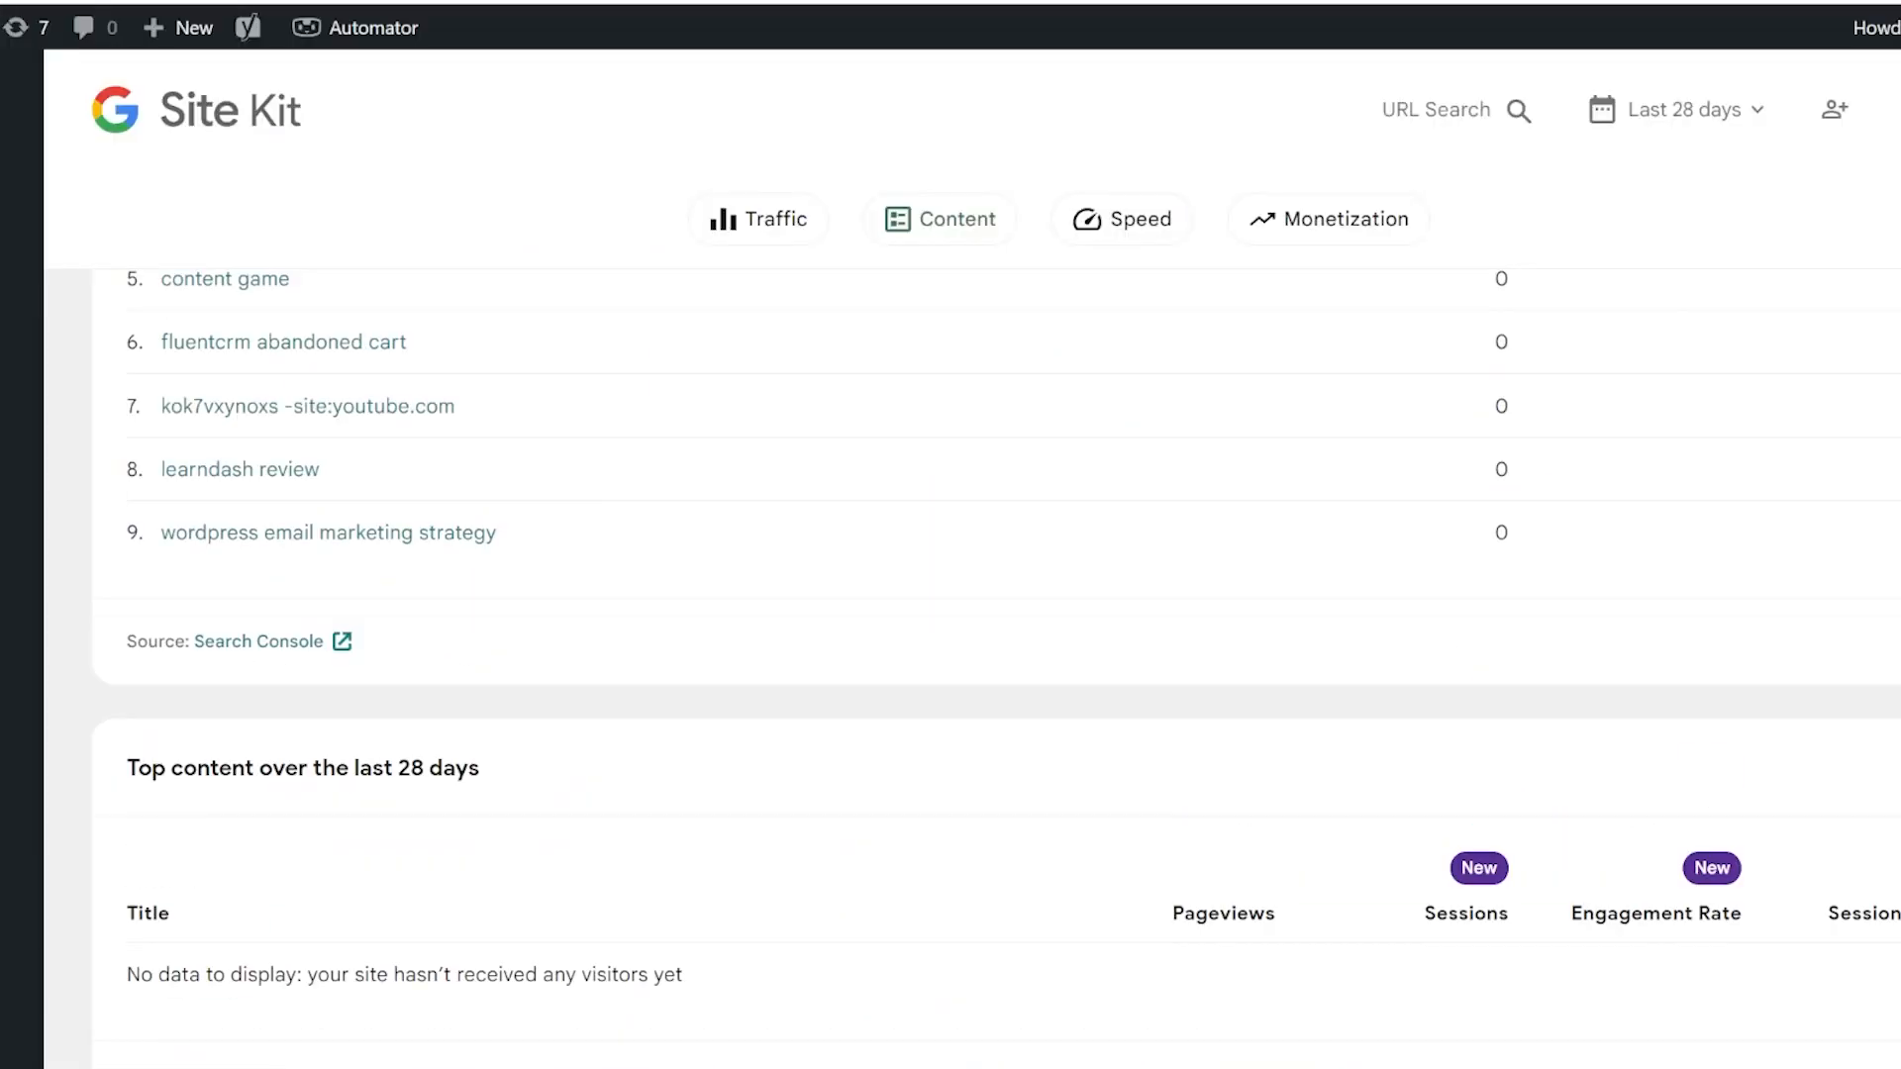
{"action": "scroll", "scroll_direction": "up", "scroll_amount": 3}
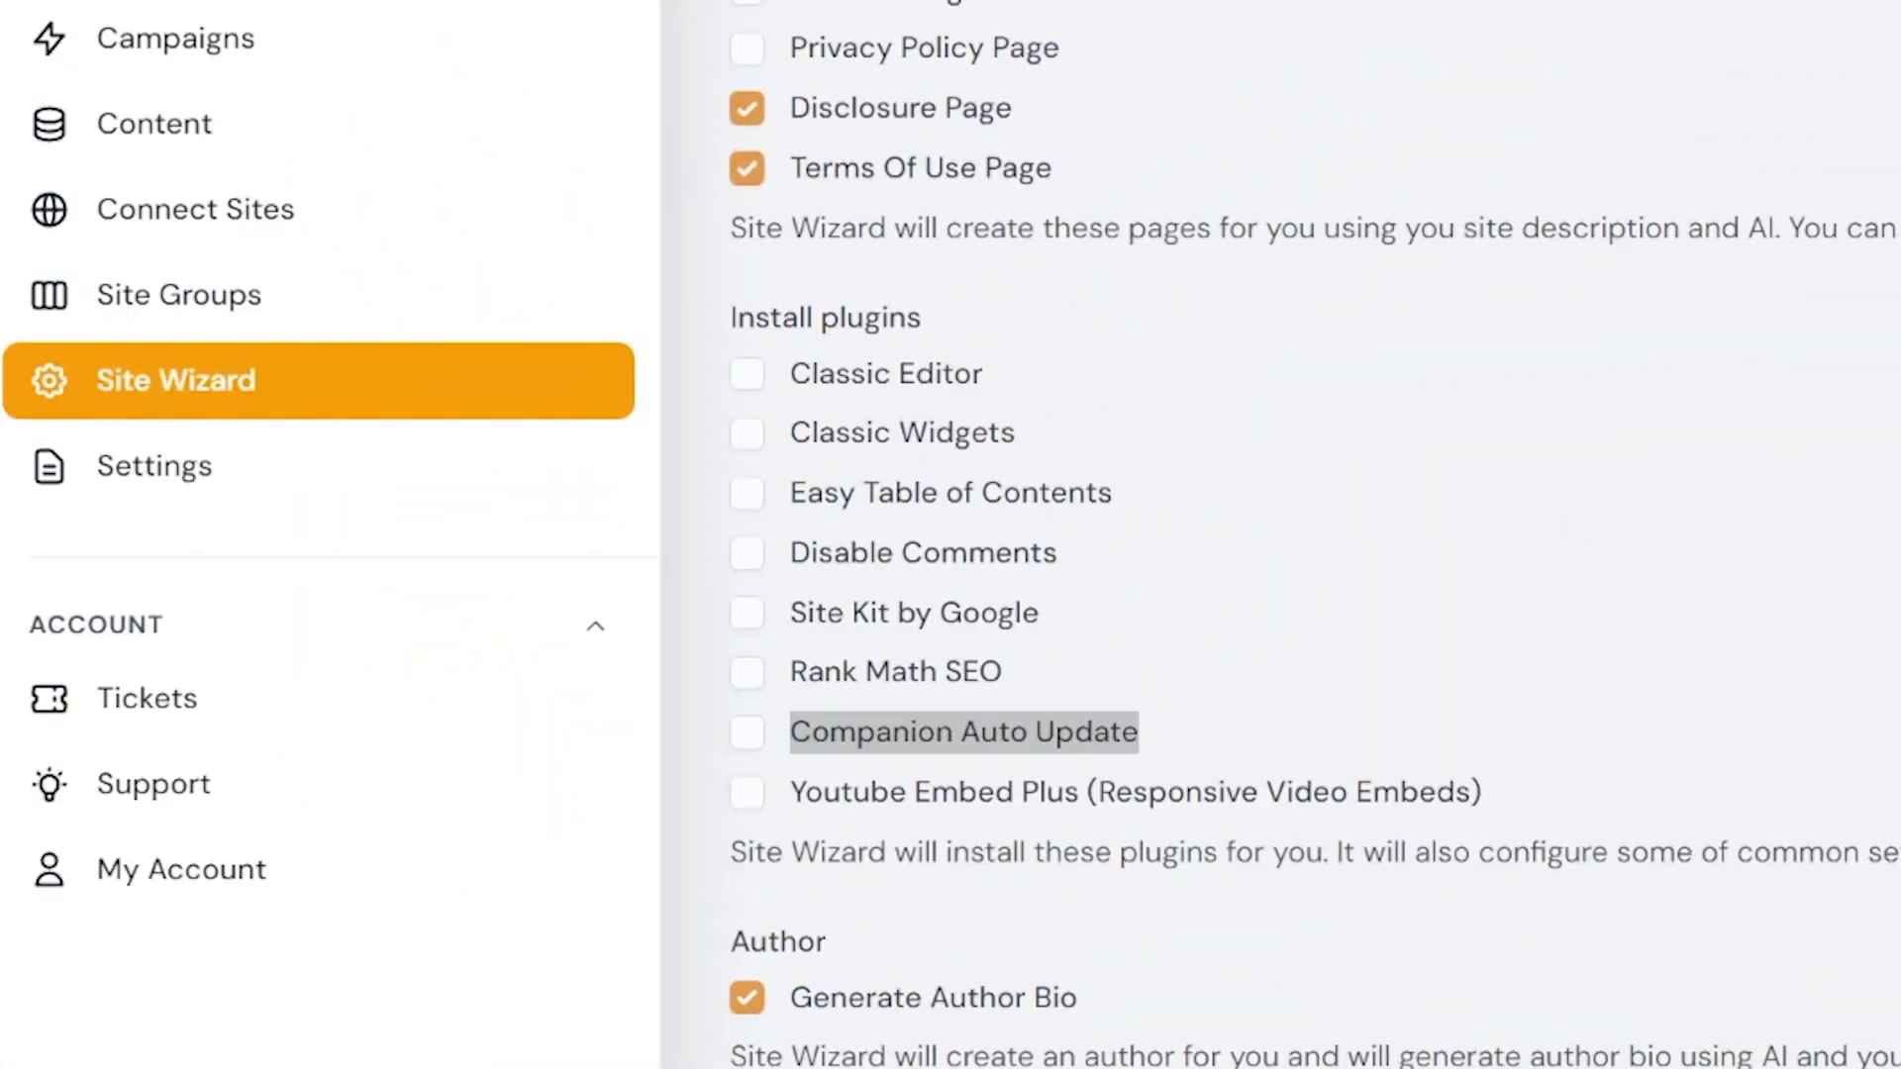
Open Companion Auto Update's plugin page and scroll through its features and scheduling details
{"action": "left_click", "coordinate": [962, 733]}
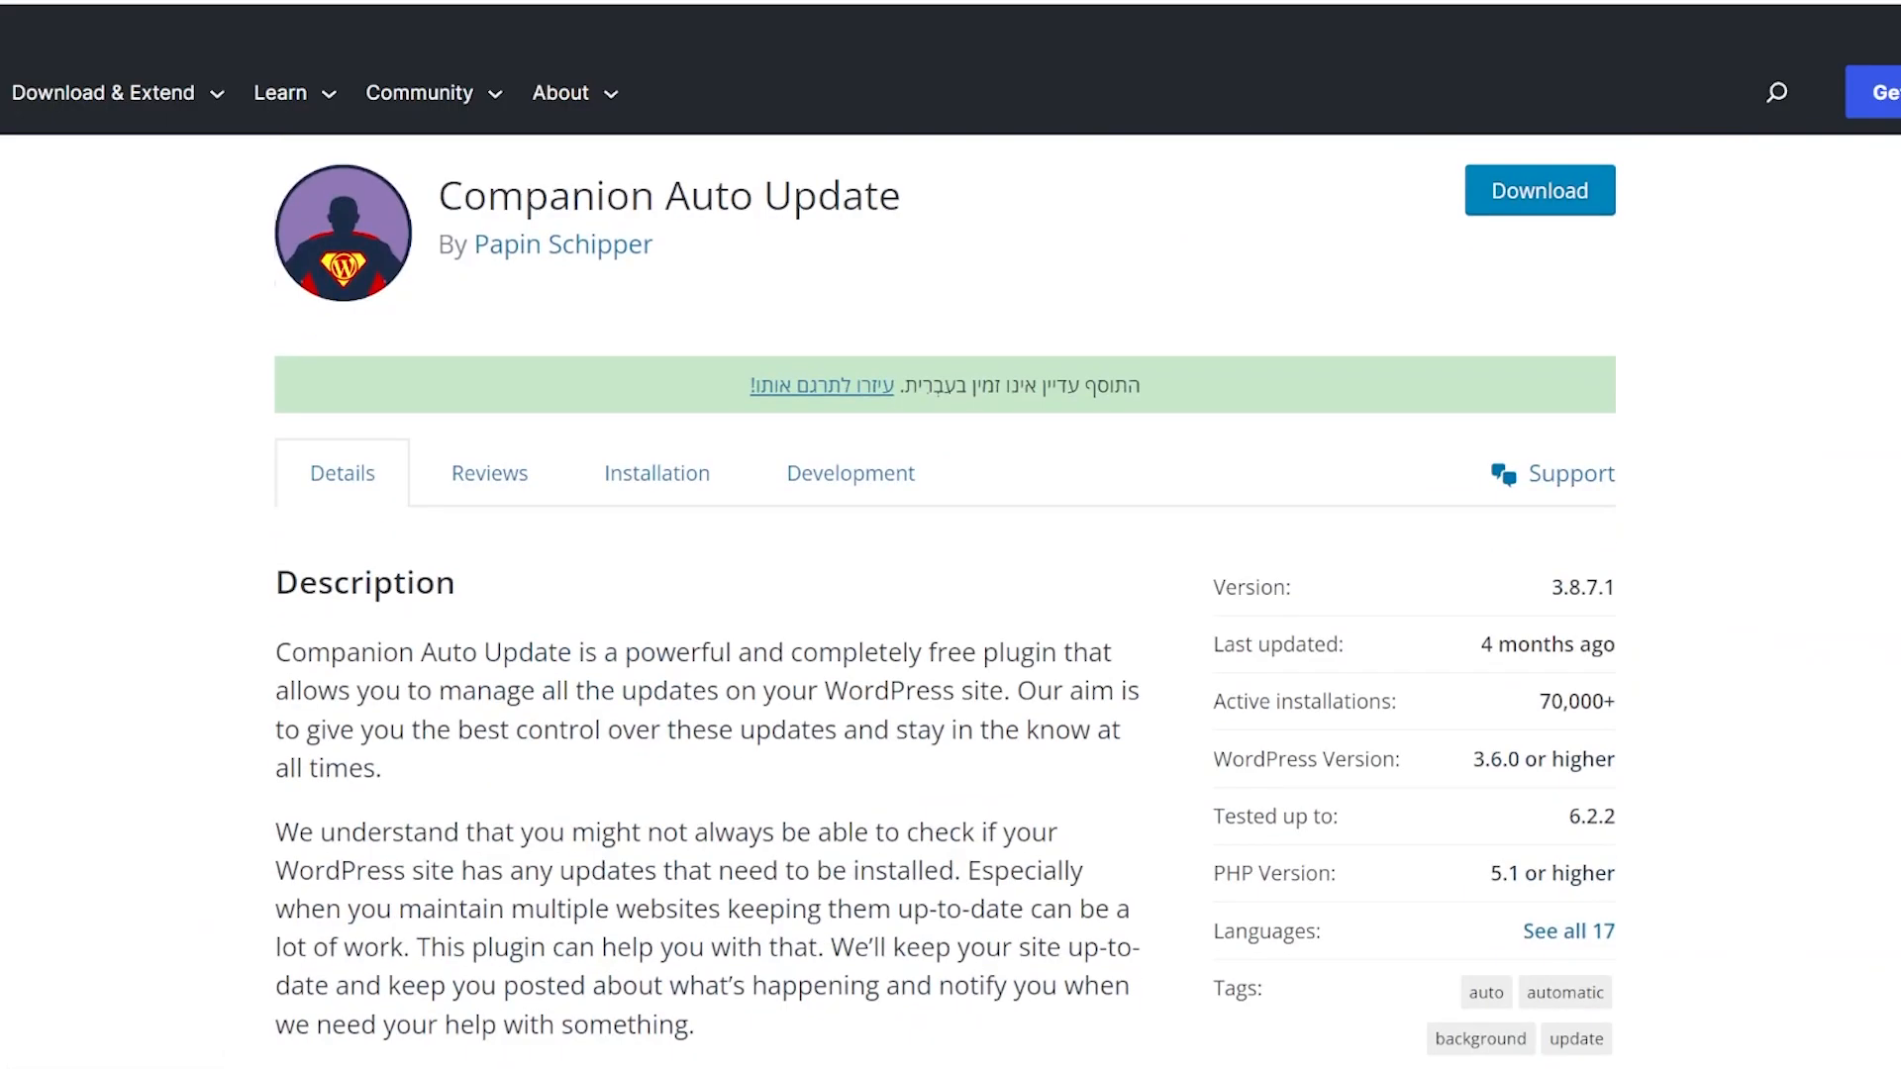
{"action": "scroll", "scroll_direction": "down", "scroll_amount": 3}
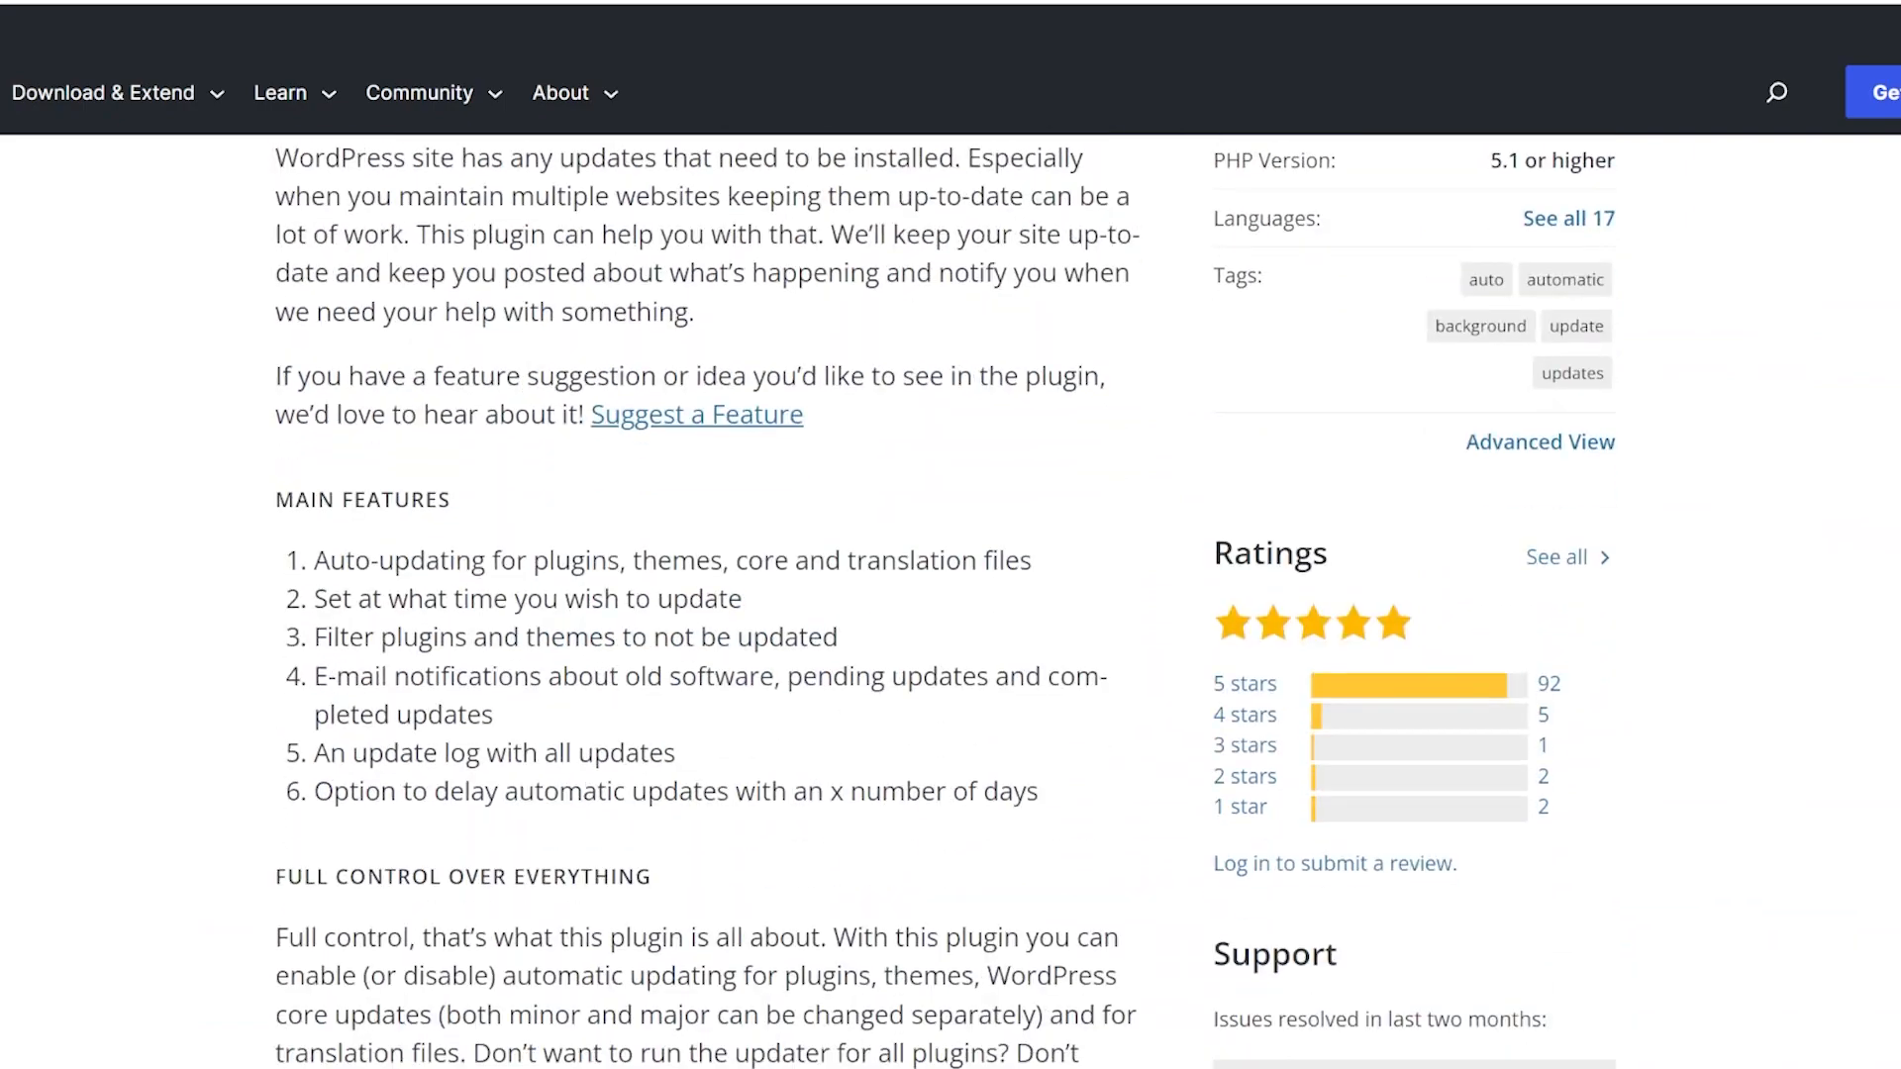
{"action": "scroll", "scroll_direction": "down", "scroll_amount": 3}
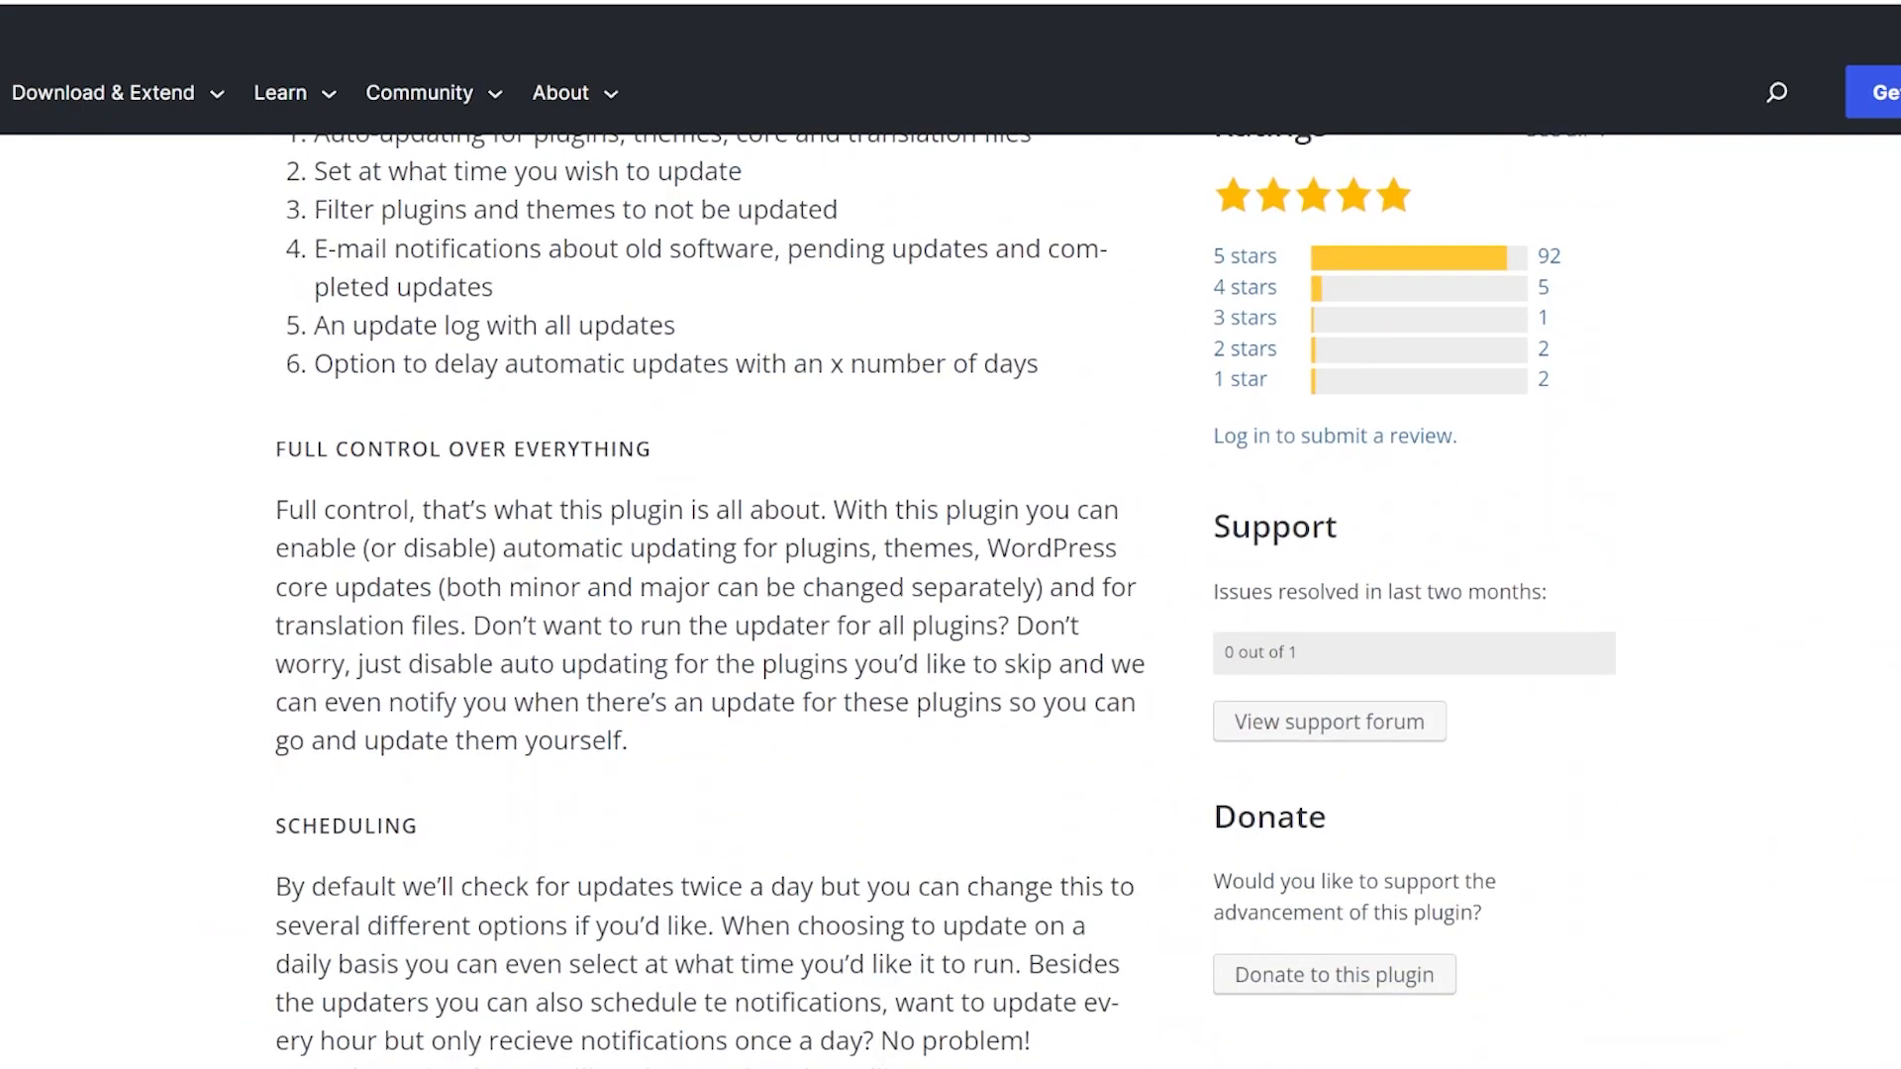
{"action": "scroll", "scroll_direction": "down", "scroll_amount": 3}
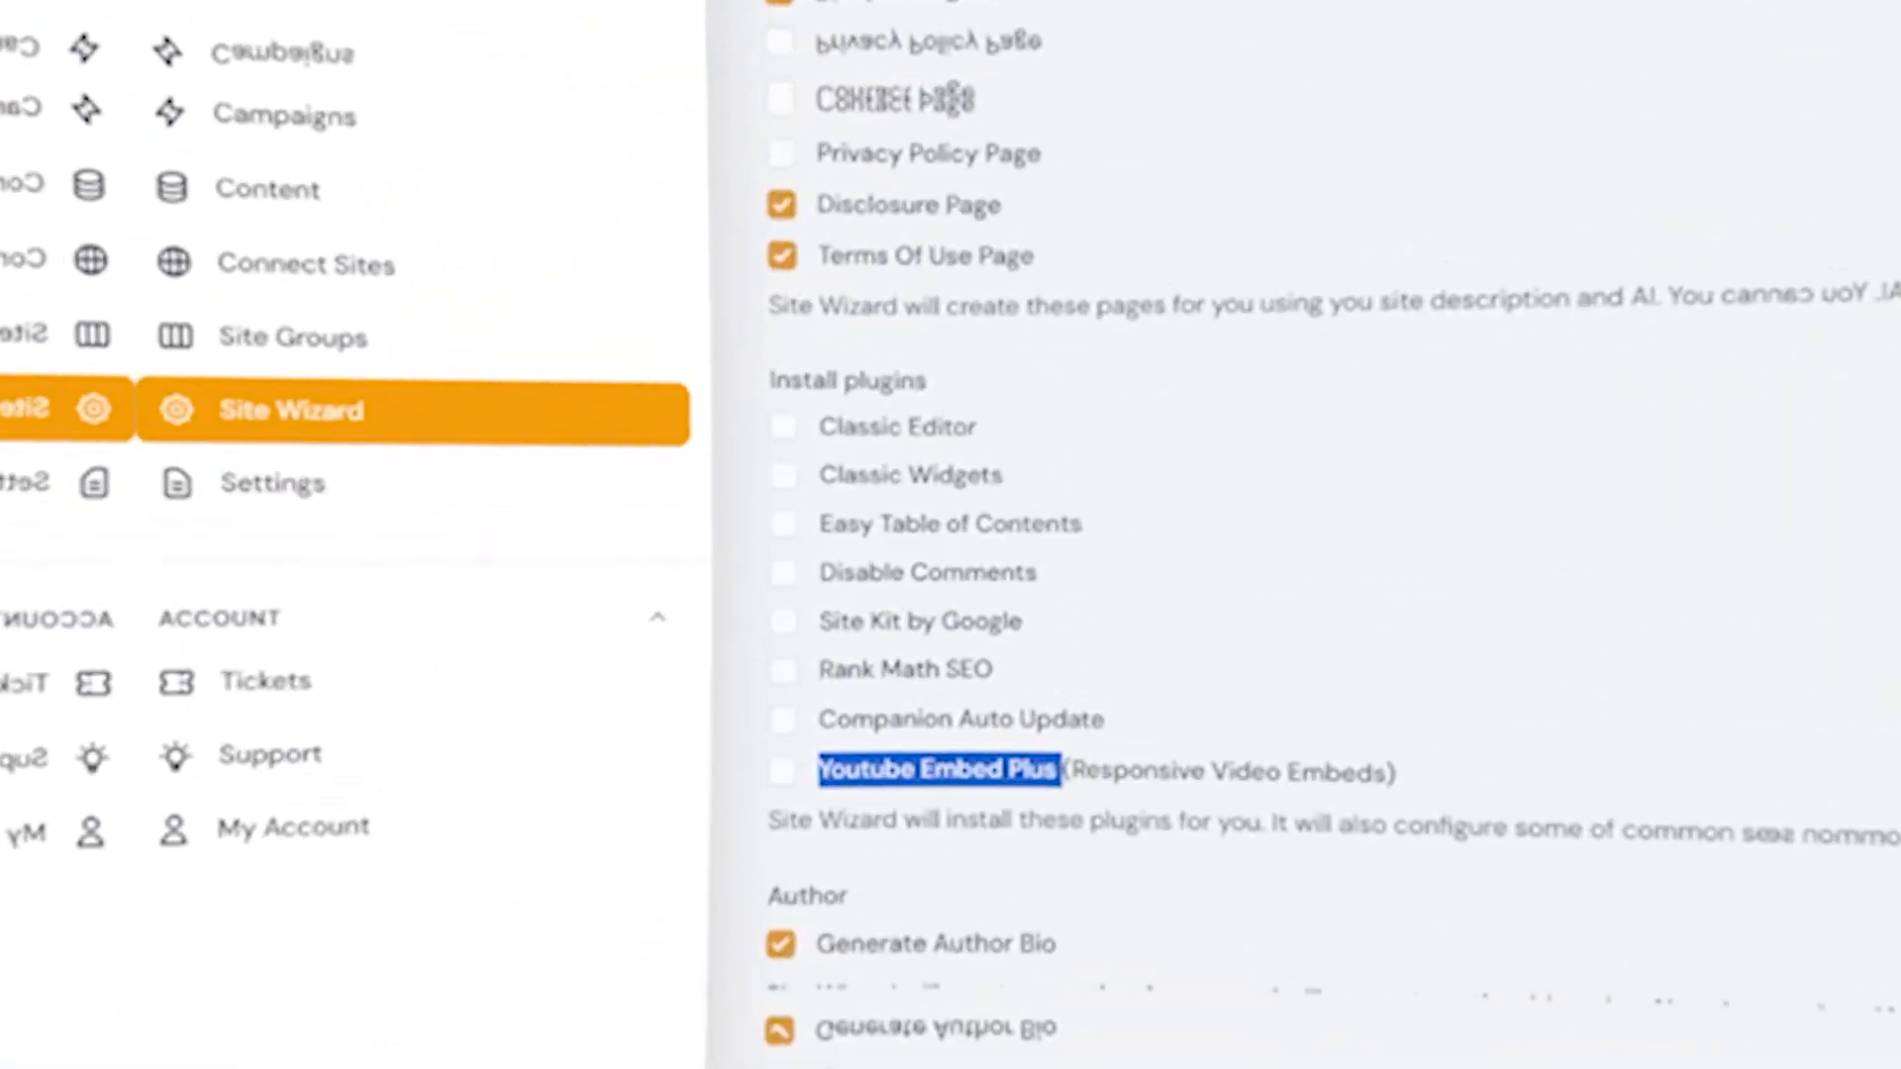
Select a post's embedded YouTube video block, then scroll the Presto Player homepage
{"action": "left_click", "coordinate": [939, 769]}
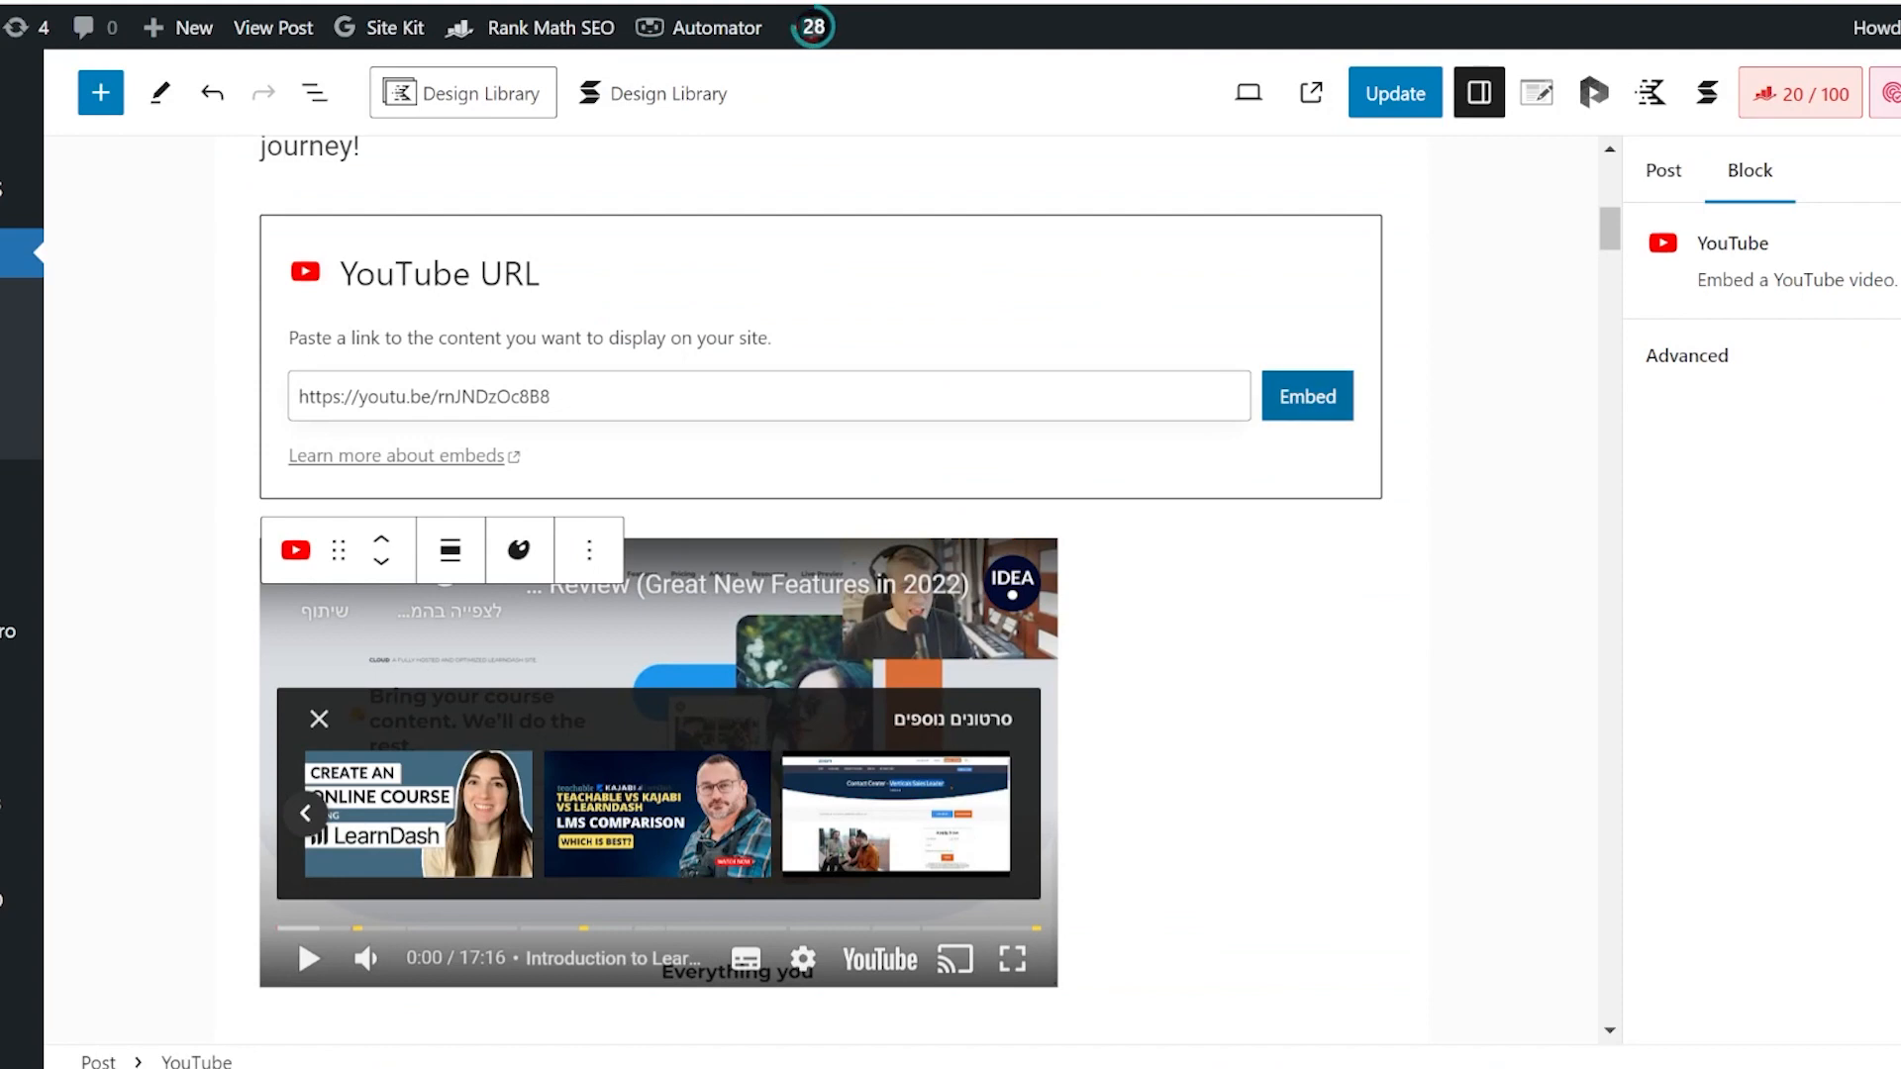
{"action": "left_click", "coordinate": [1308, 397]}
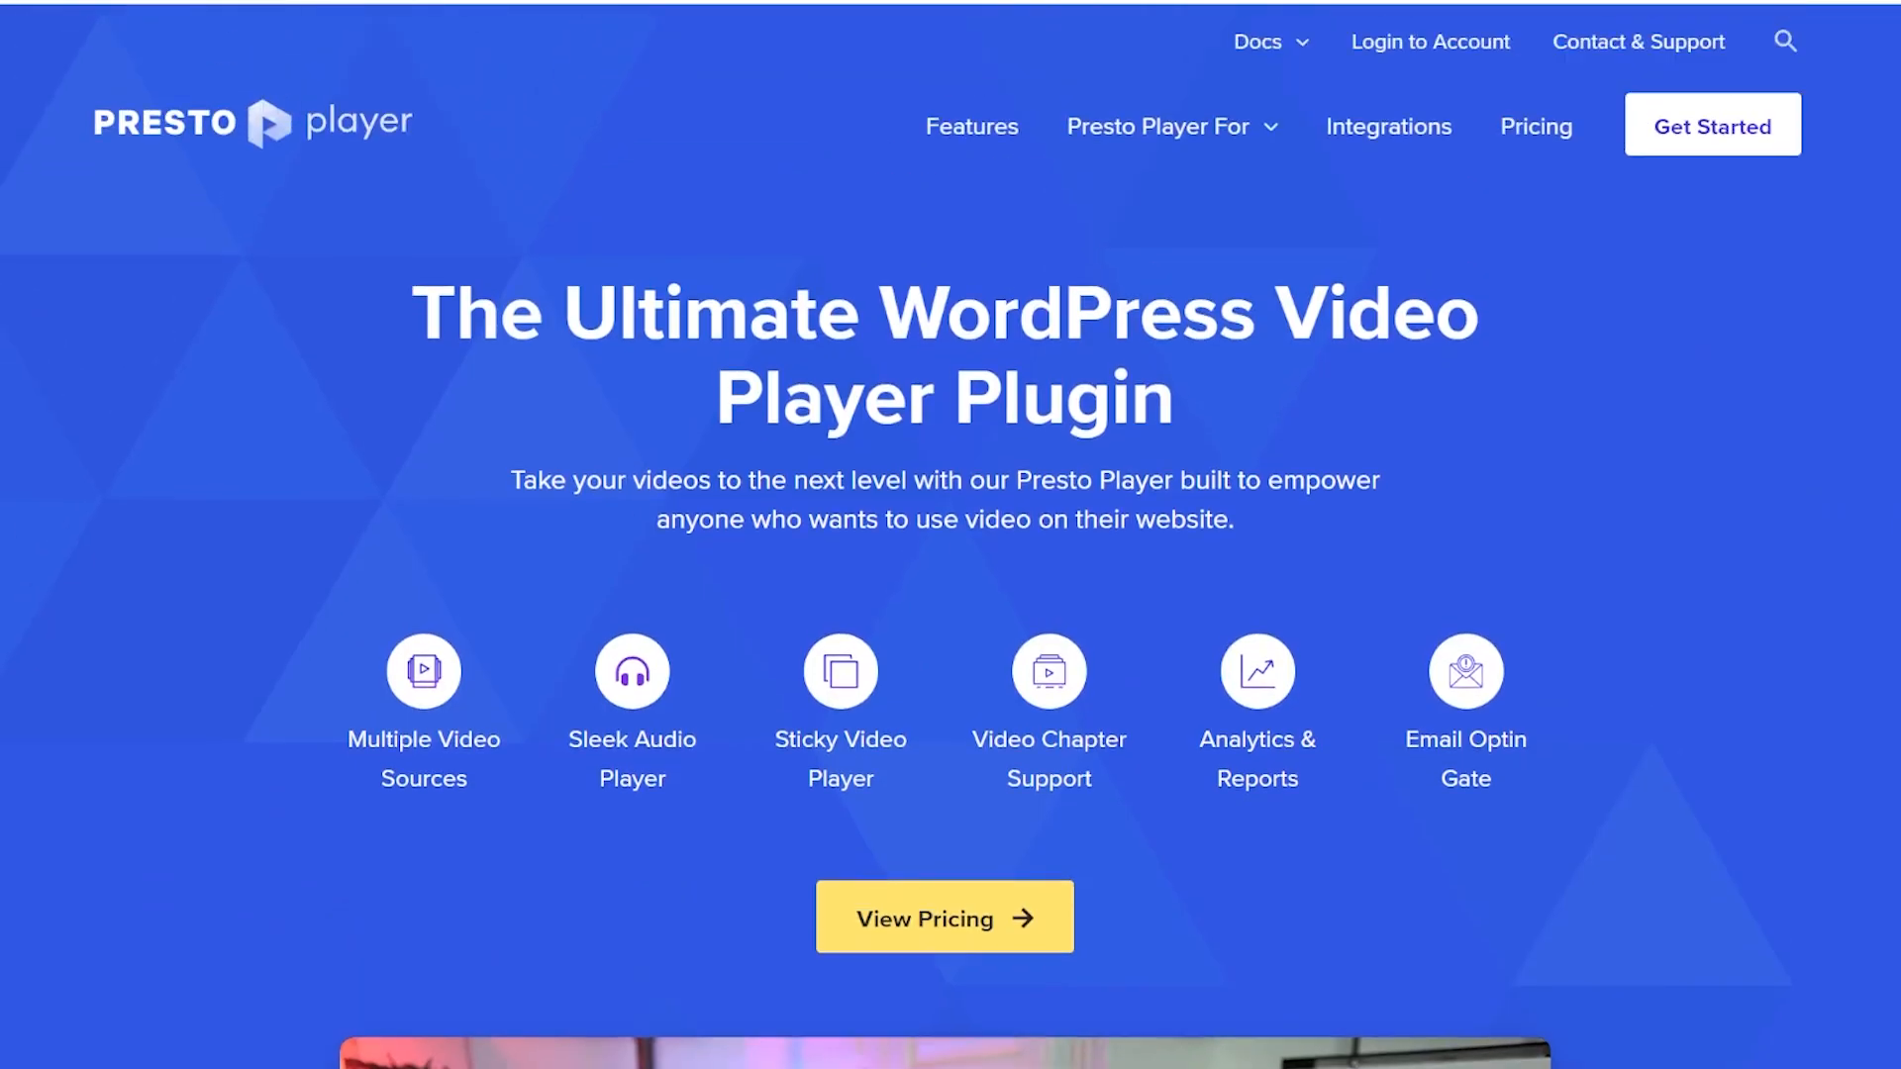
{"action": "scroll", "scroll_direction": "down", "scroll_amount": 3}
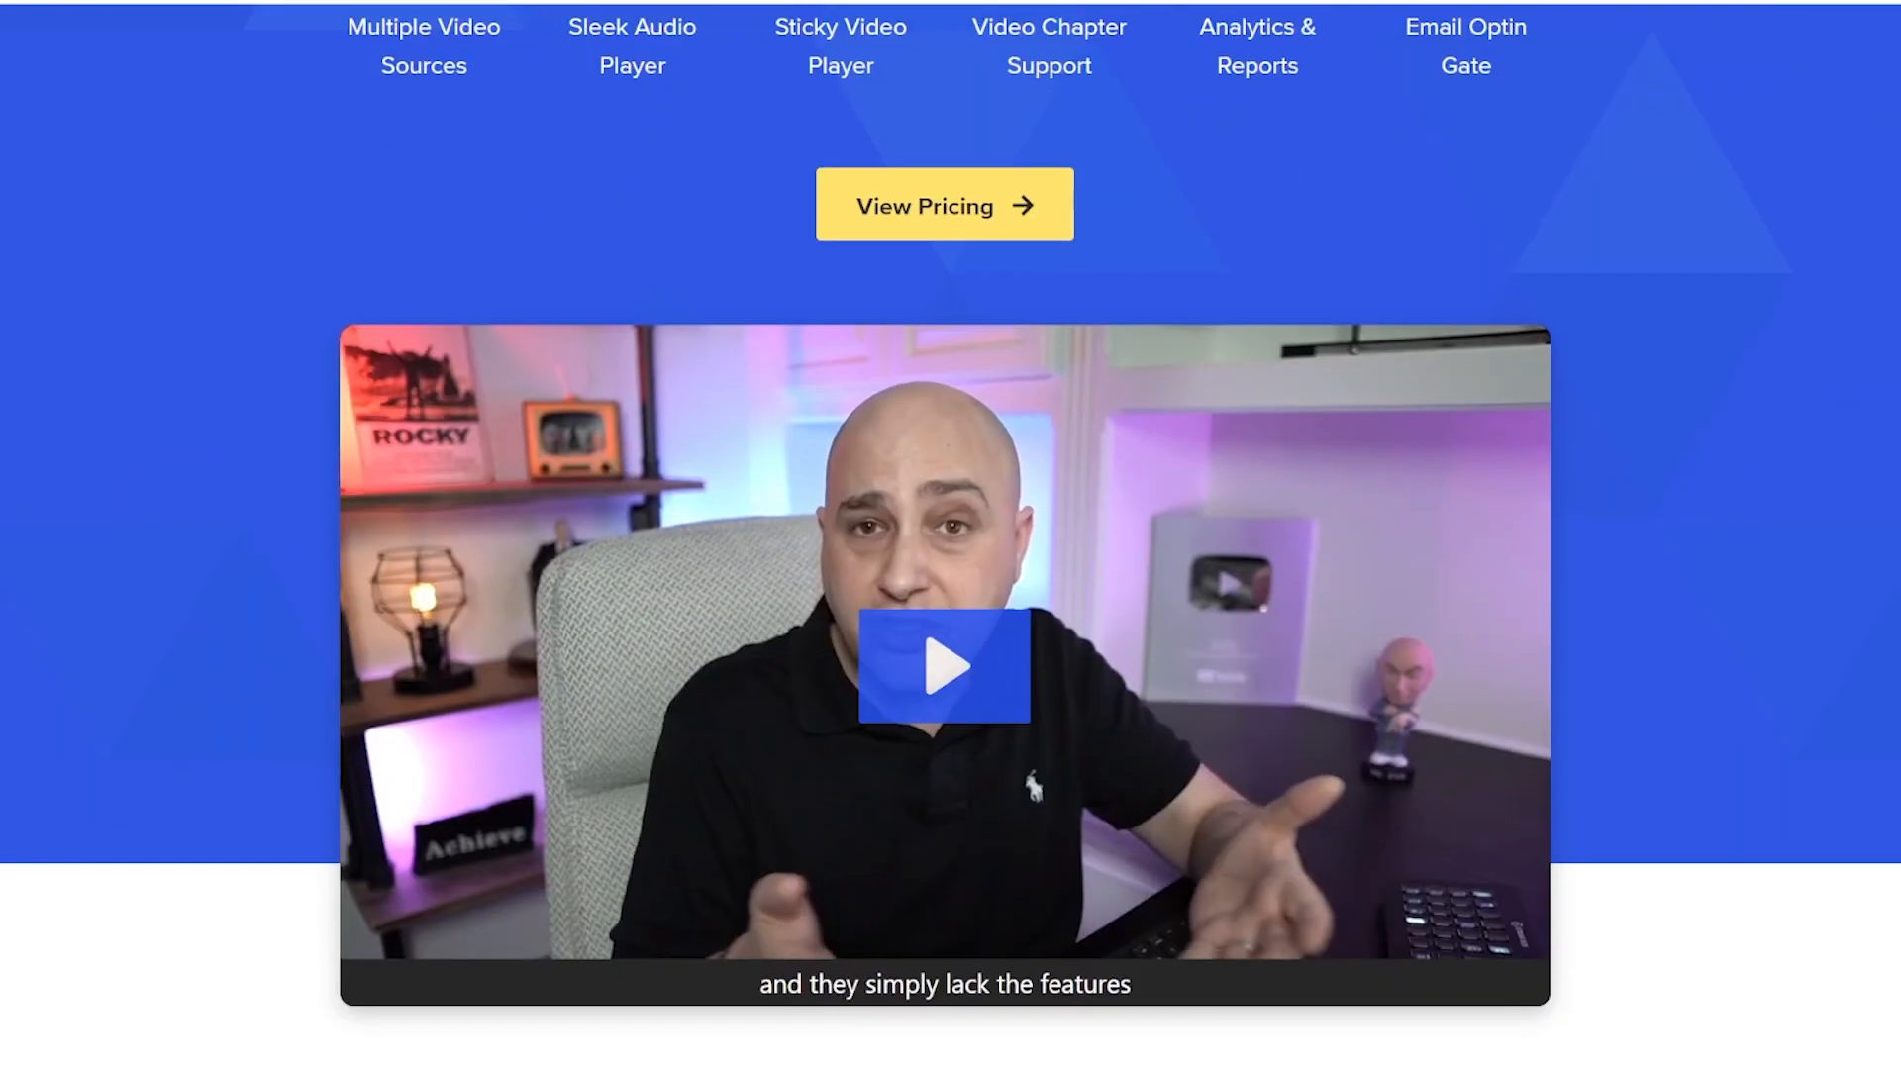